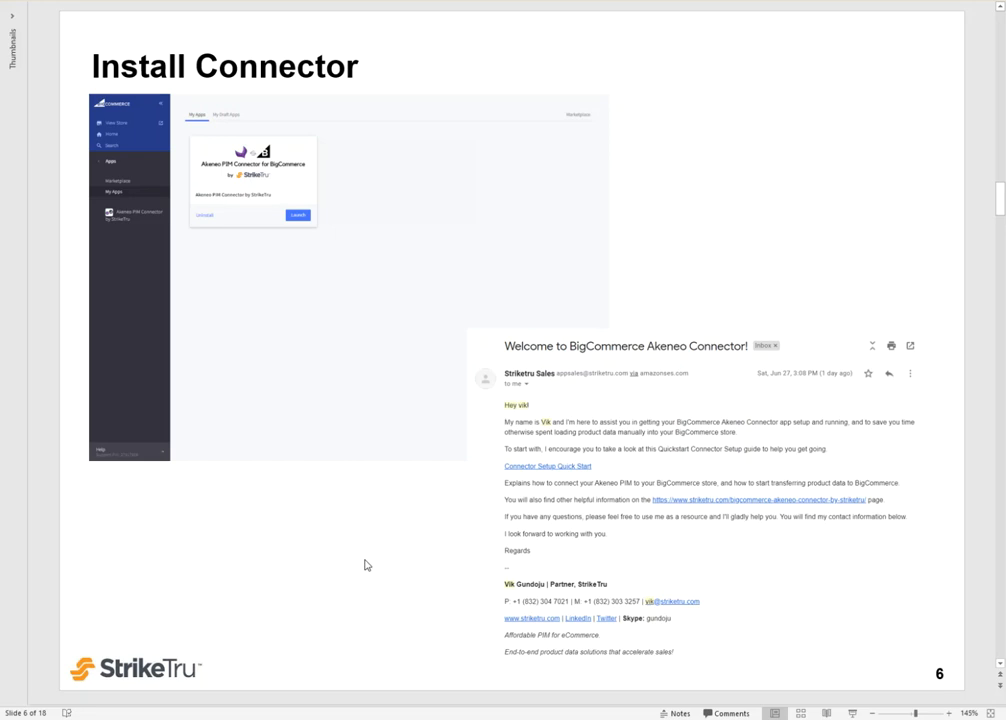
Advance the presentation to slide 7, 'Configure Connector - PIM Credentials'
key(Right)
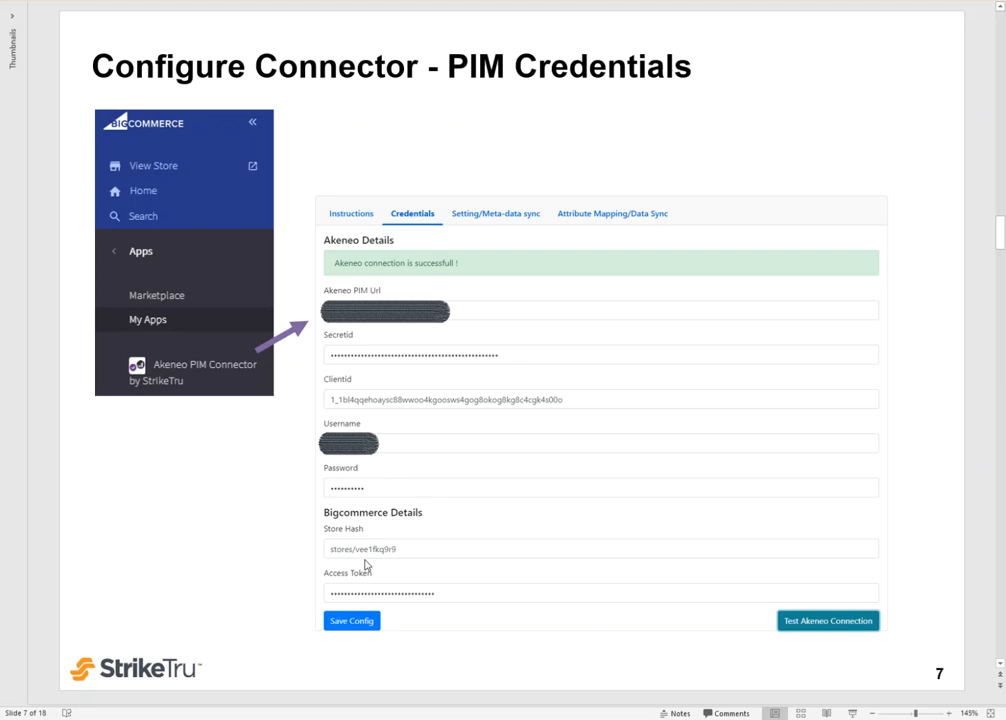
key(Right)
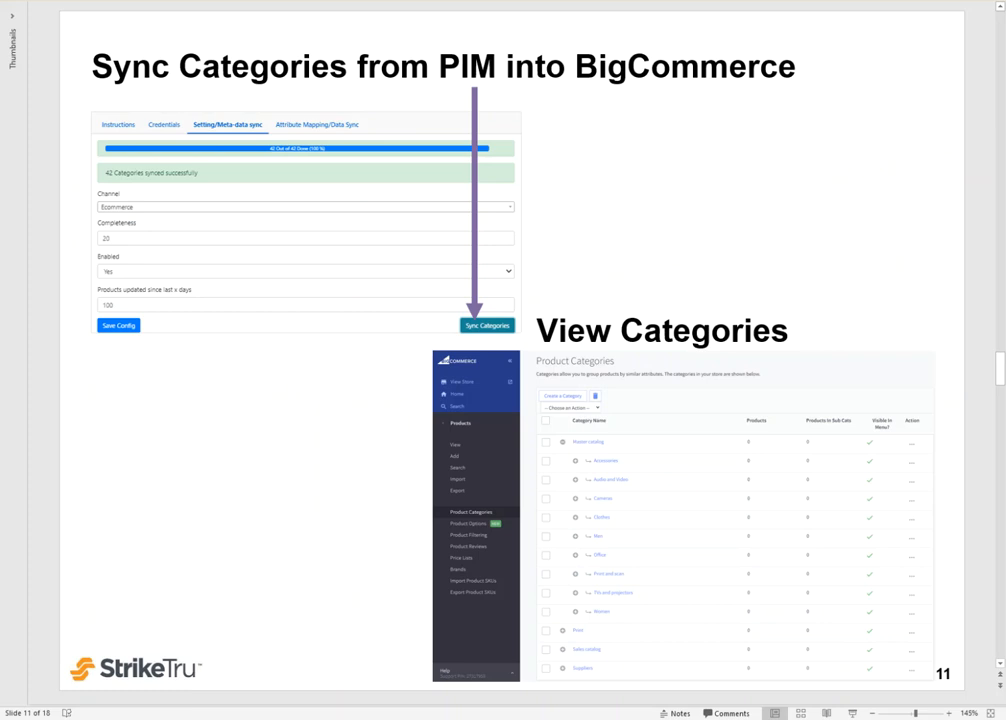
mouse_move(483, 345)
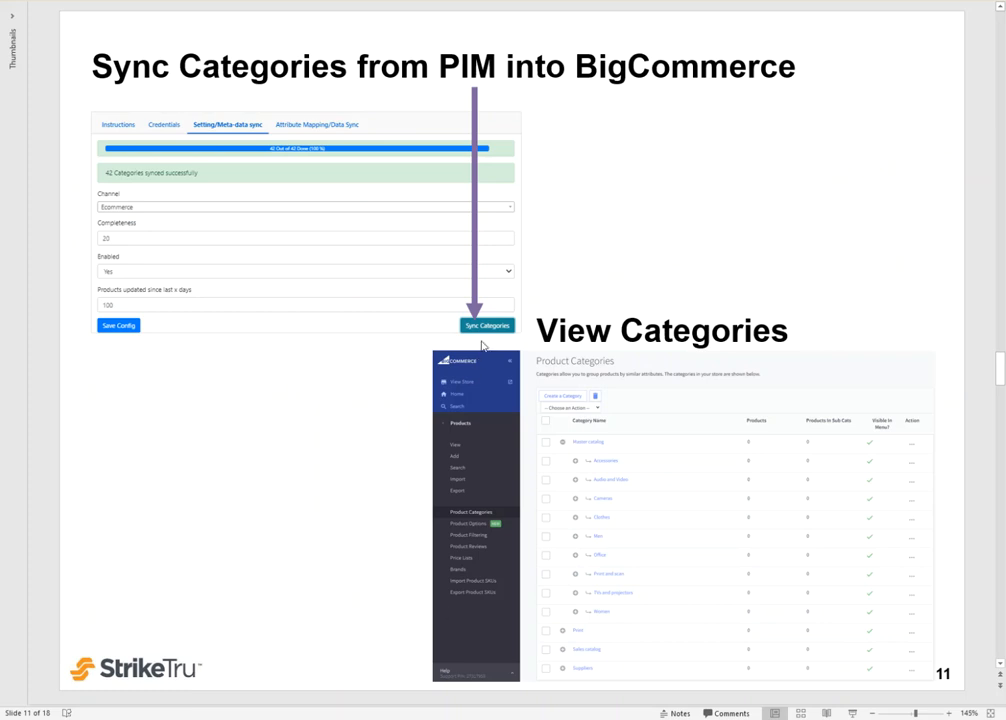
mouse_move(485, 343)
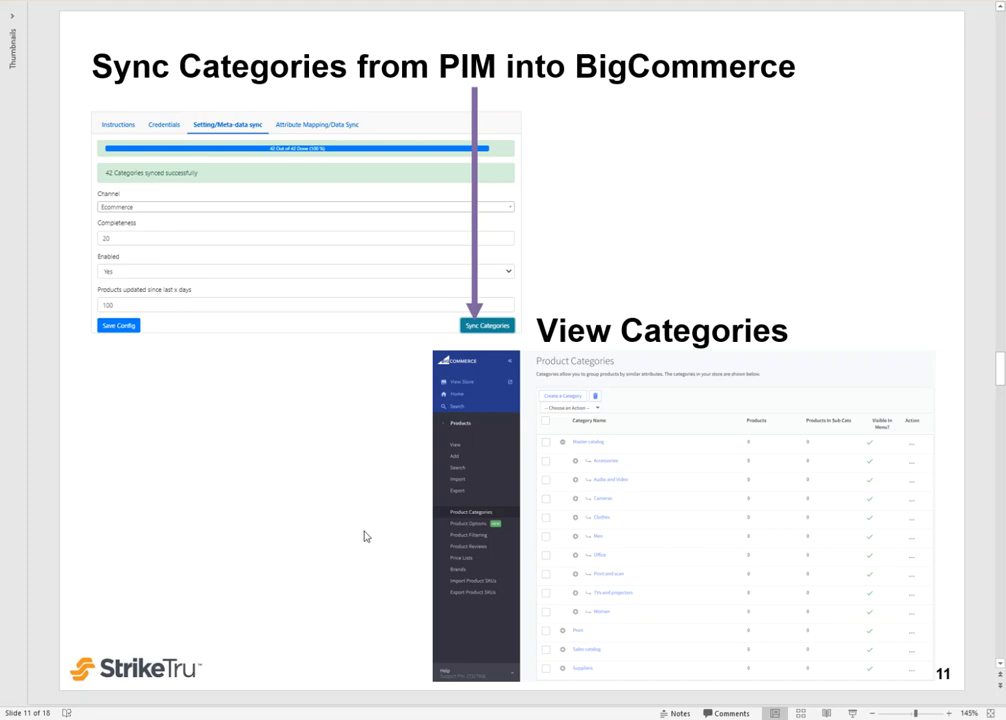
mouse_move(665, 567)
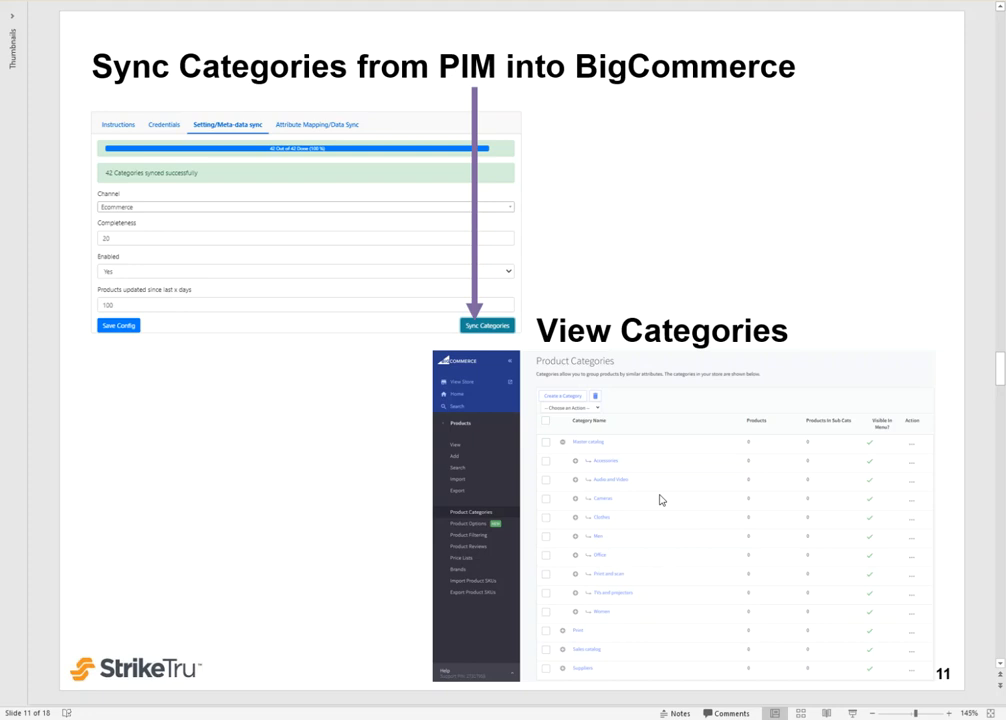
mouse_move(626, 491)
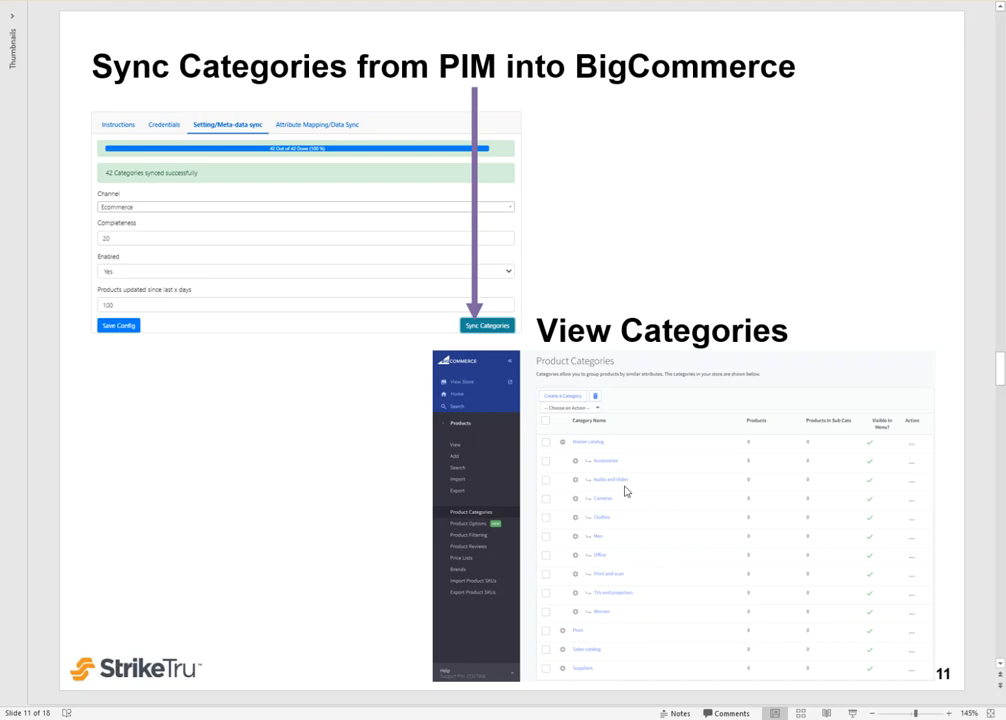
Advance to slide 12, 'Sync Data from PIM into BigCommerce'
key(right)
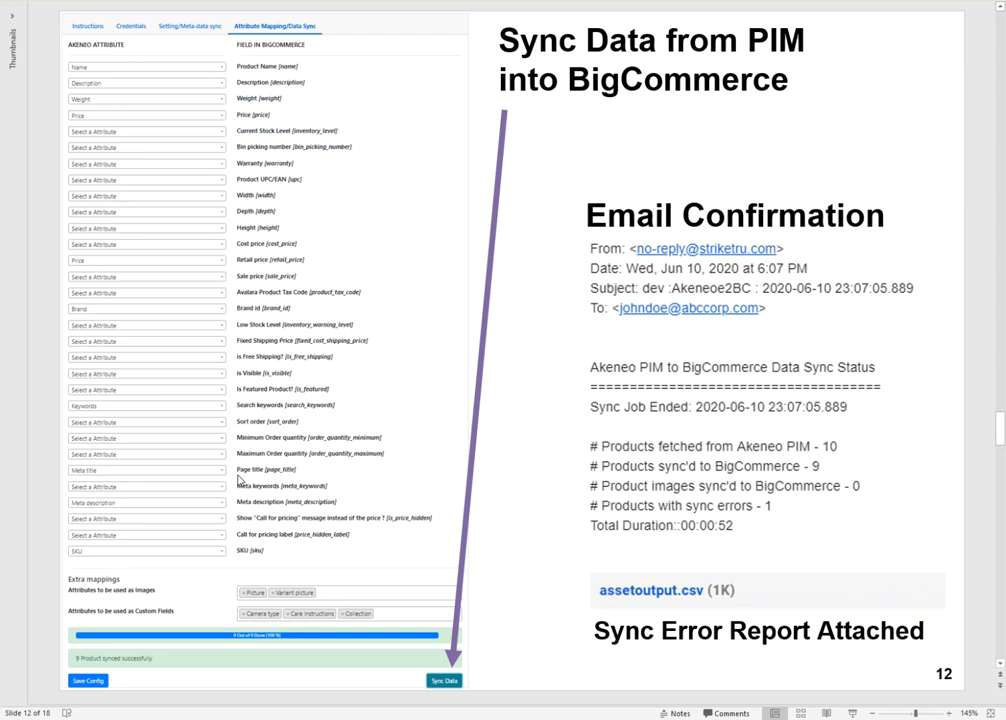
mouse_move(296, 16)
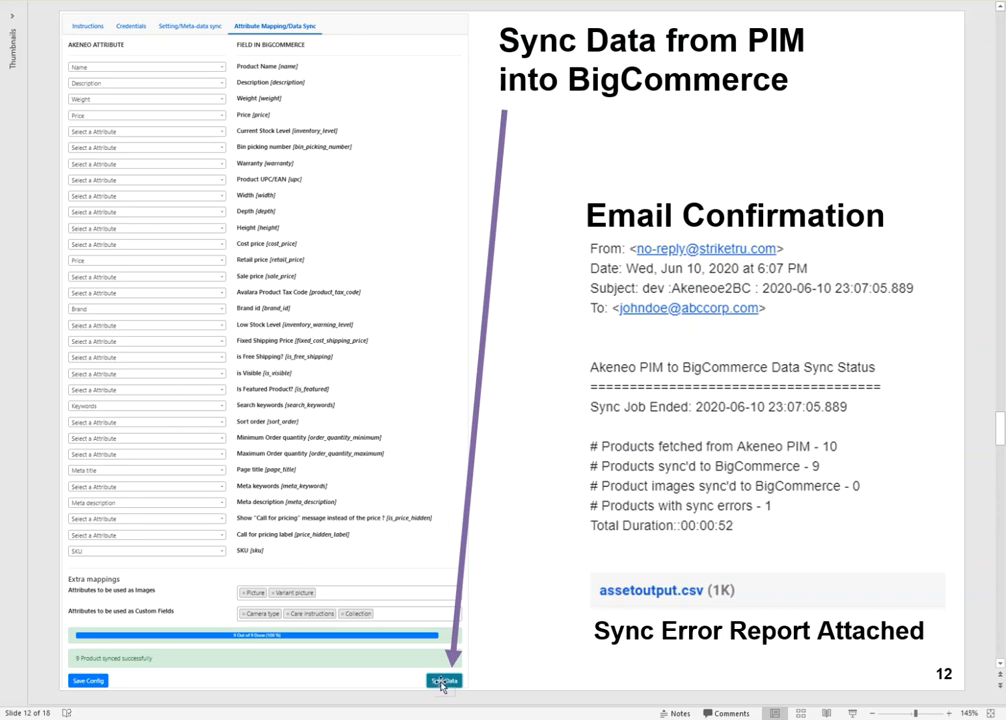
mouse_move(480, 613)
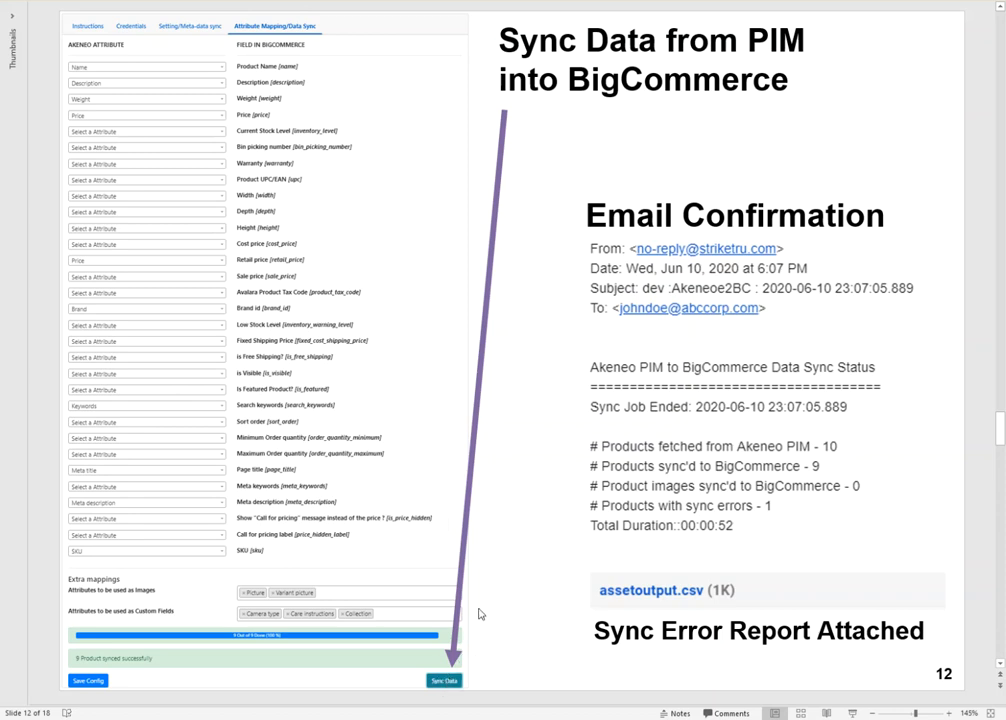
mouse_move(507, 473)
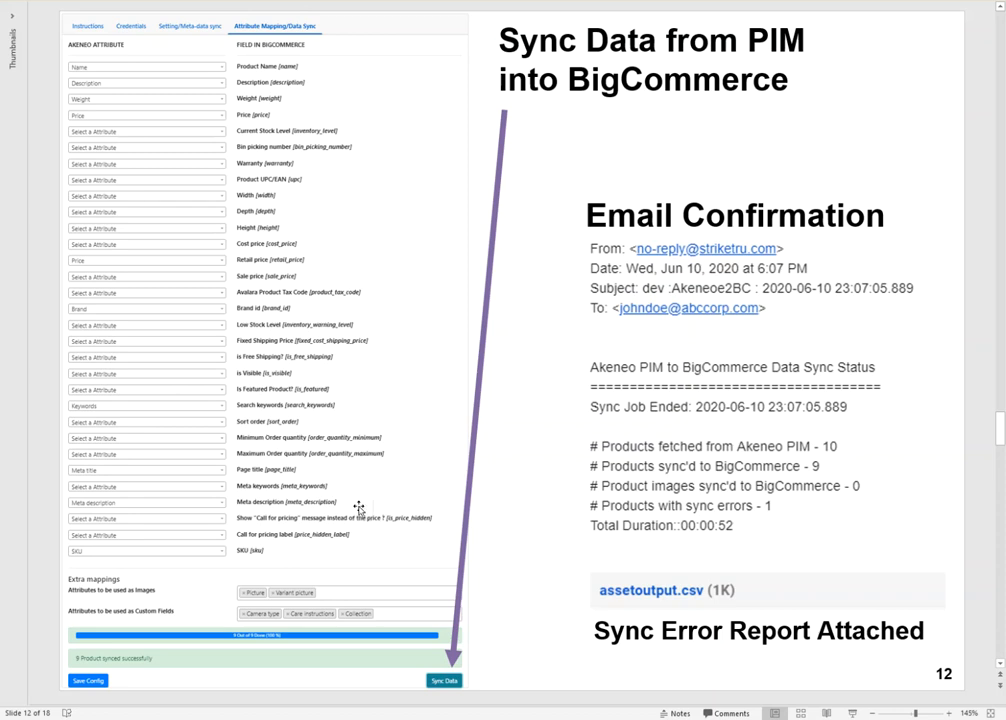
mouse_move(123, 668)
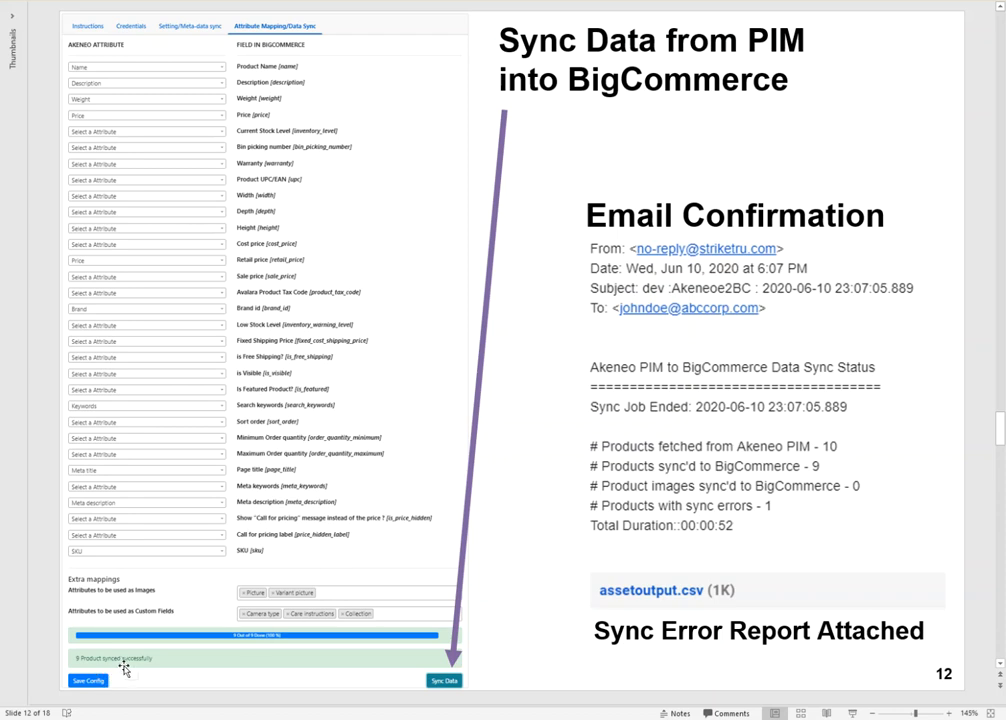
mouse_move(143, 665)
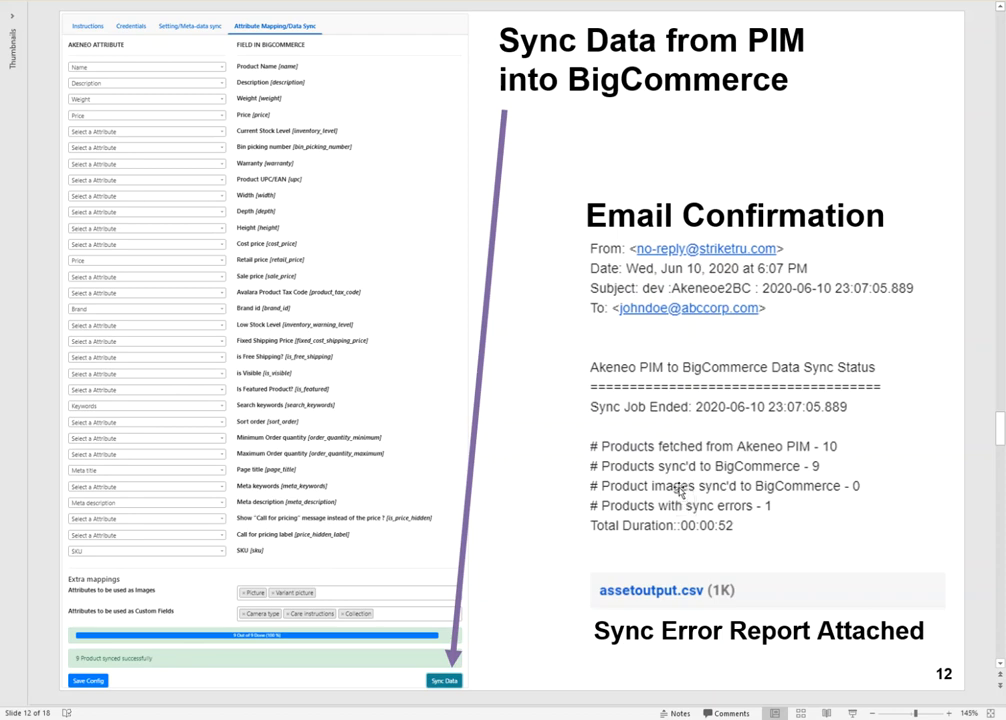
mouse_move(669, 558)
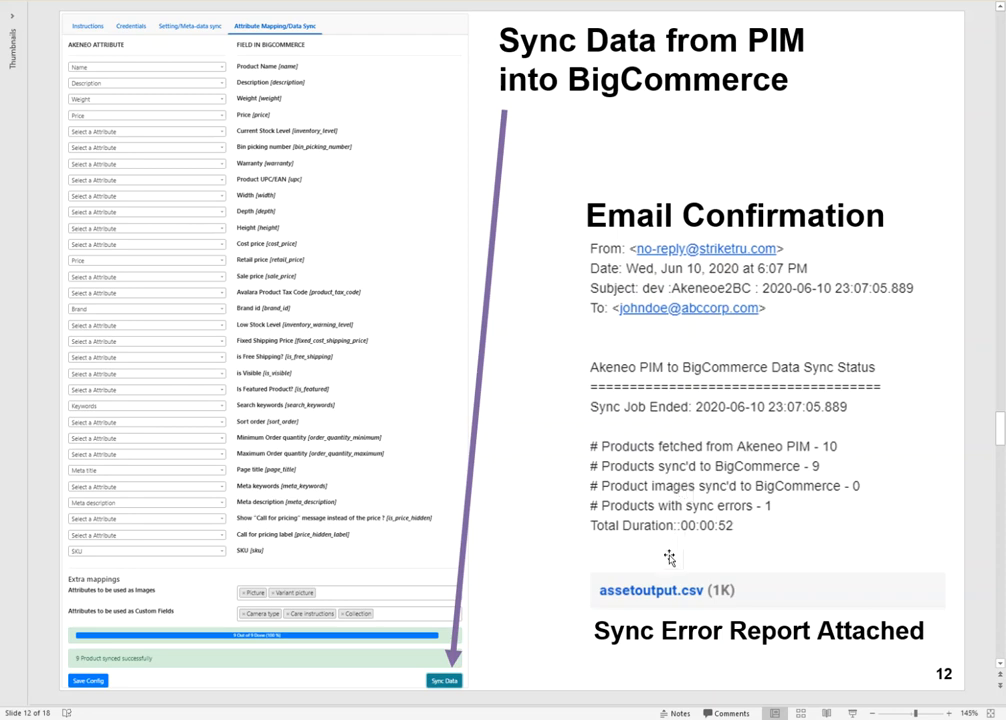
mouse_move(675, 518)
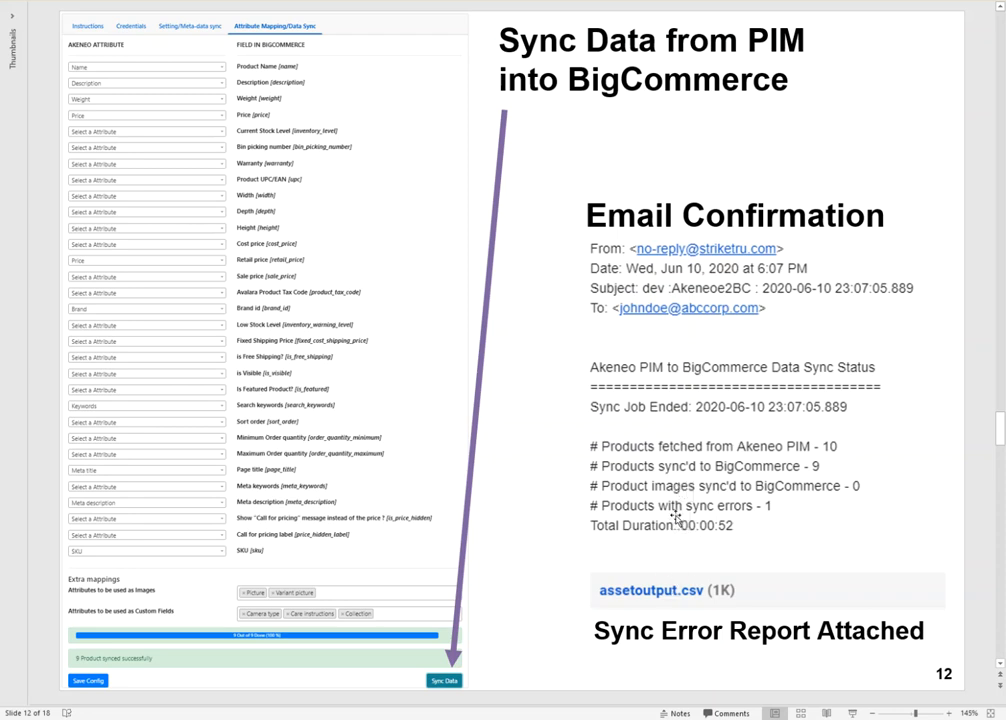
mouse_move(560, 576)
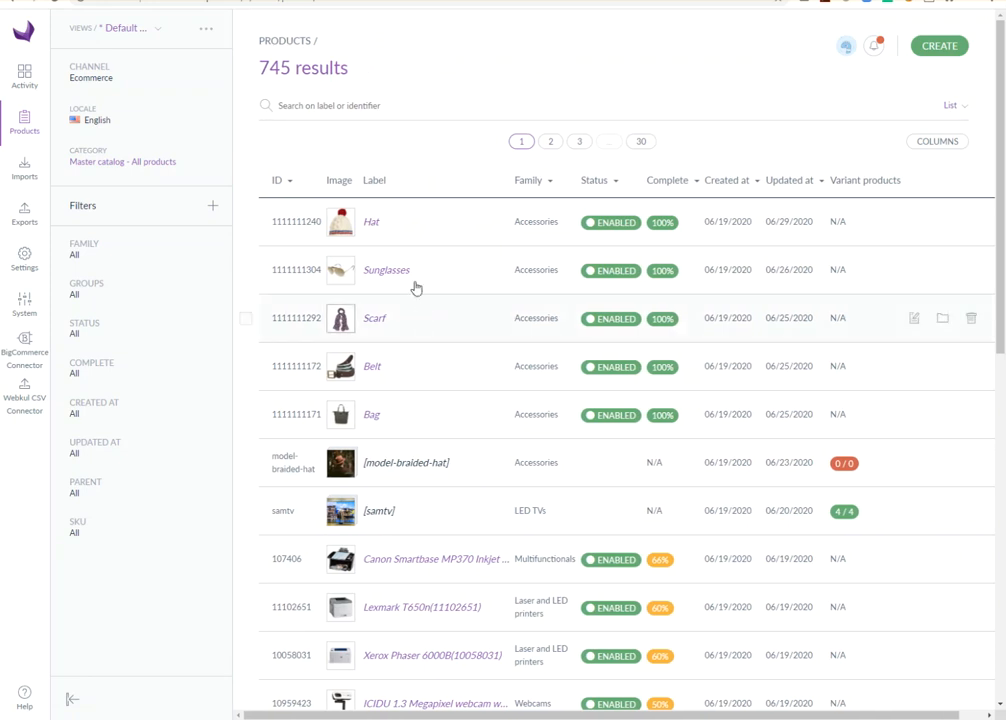
mouse_move(120, 89)
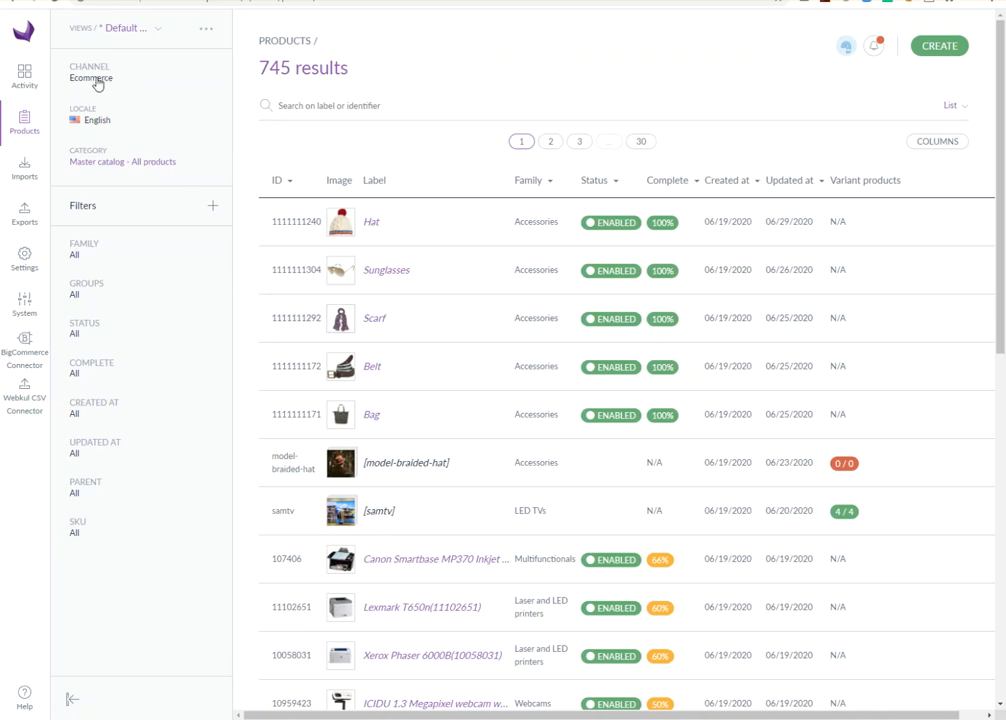
Filter Akeneo's product grid to Status Enabled and Complete yes, narrowing 745 products to 9
click(85, 327)
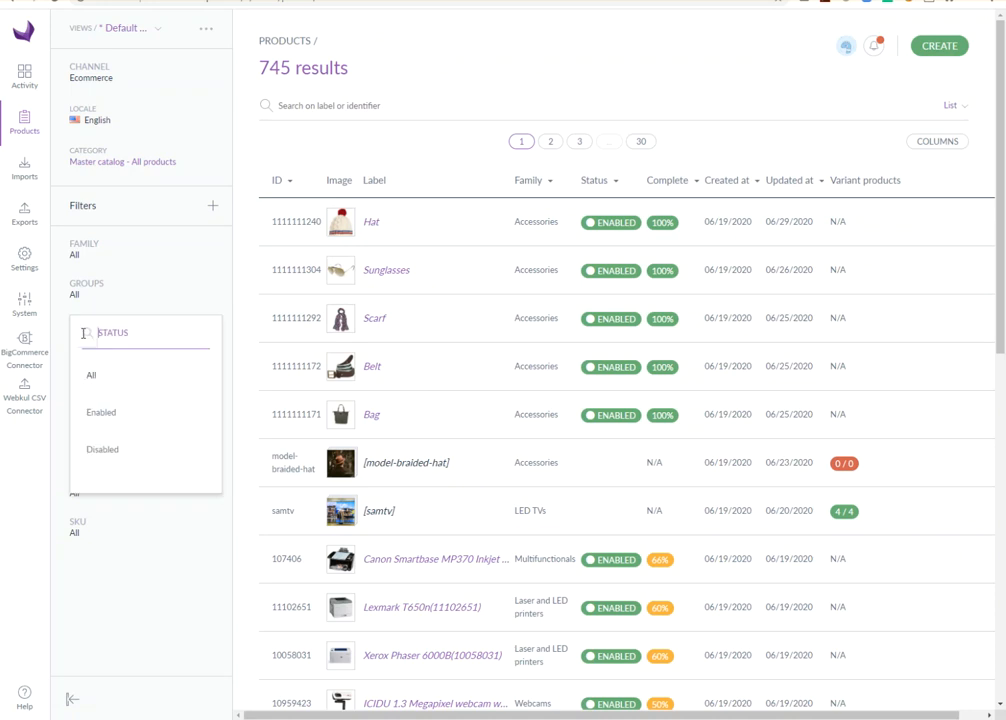
click(100, 412)
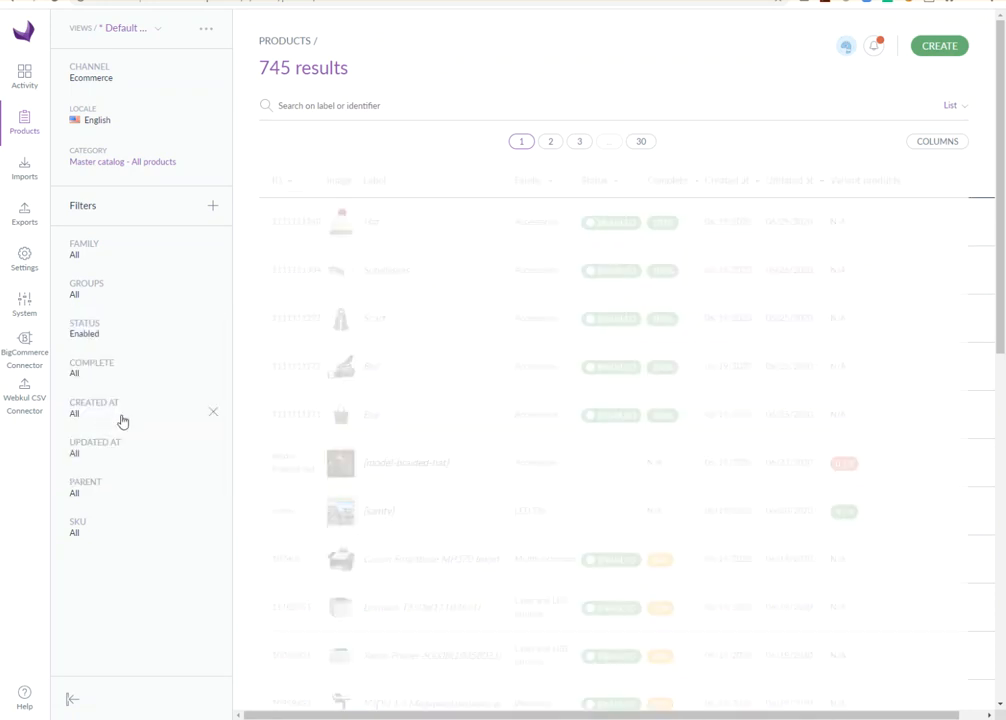
click(92, 372)
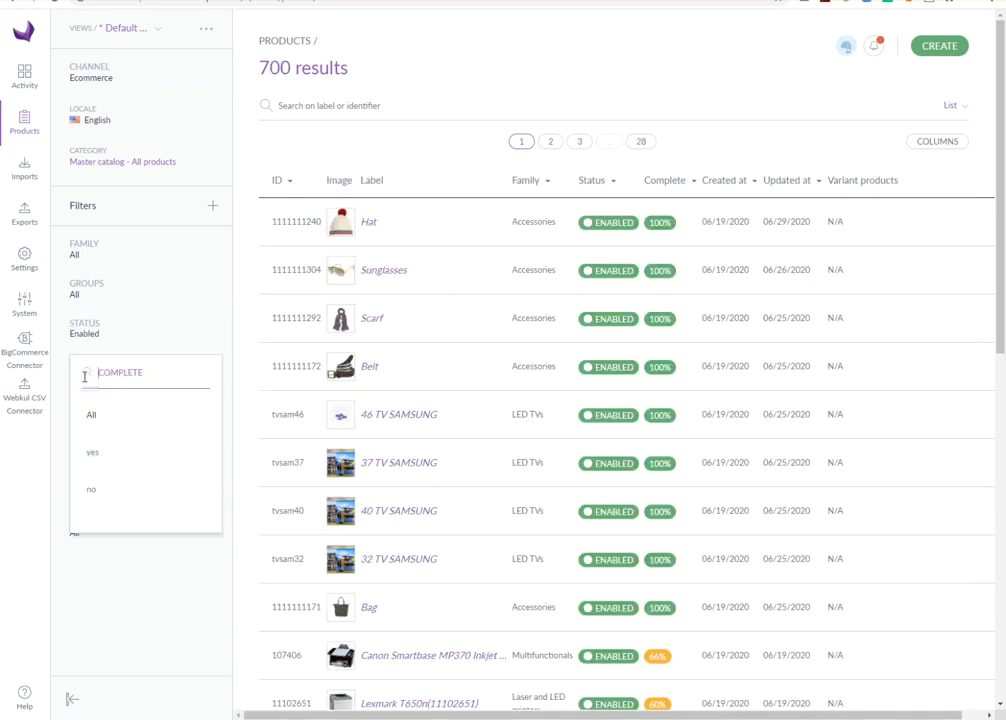
click(92, 452)
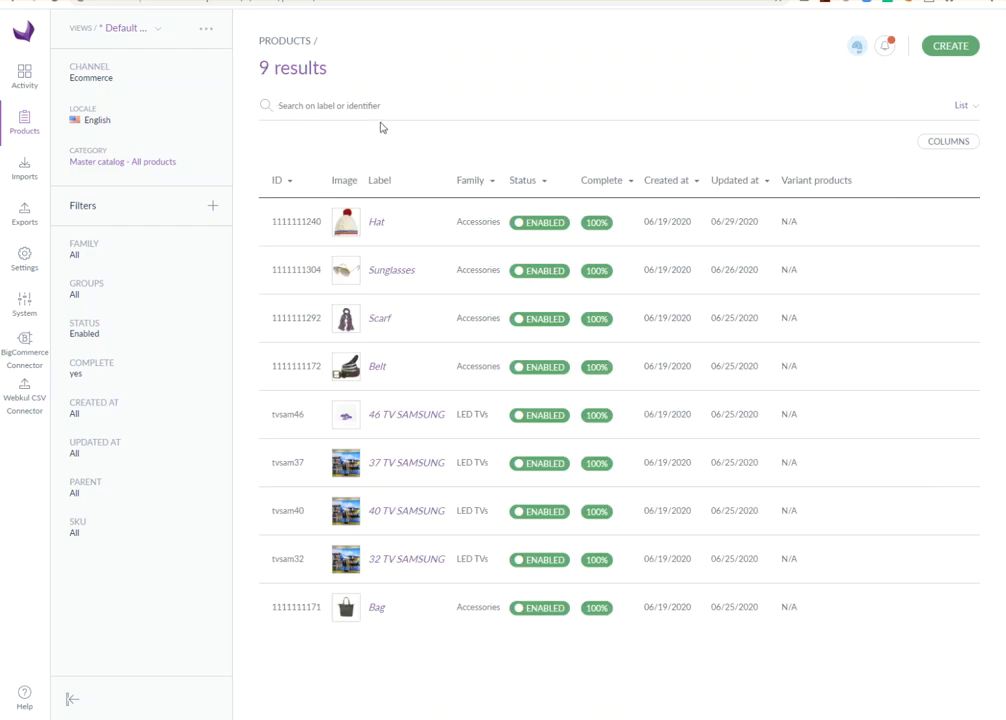
mouse_move(505, 243)
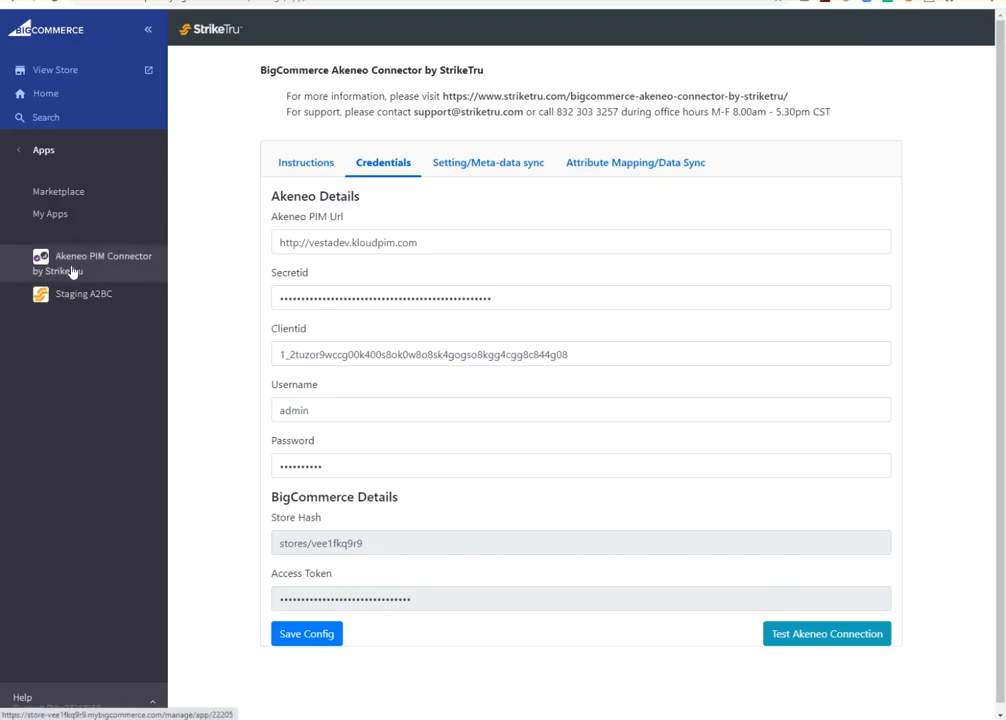
mouse_move(99, 267)
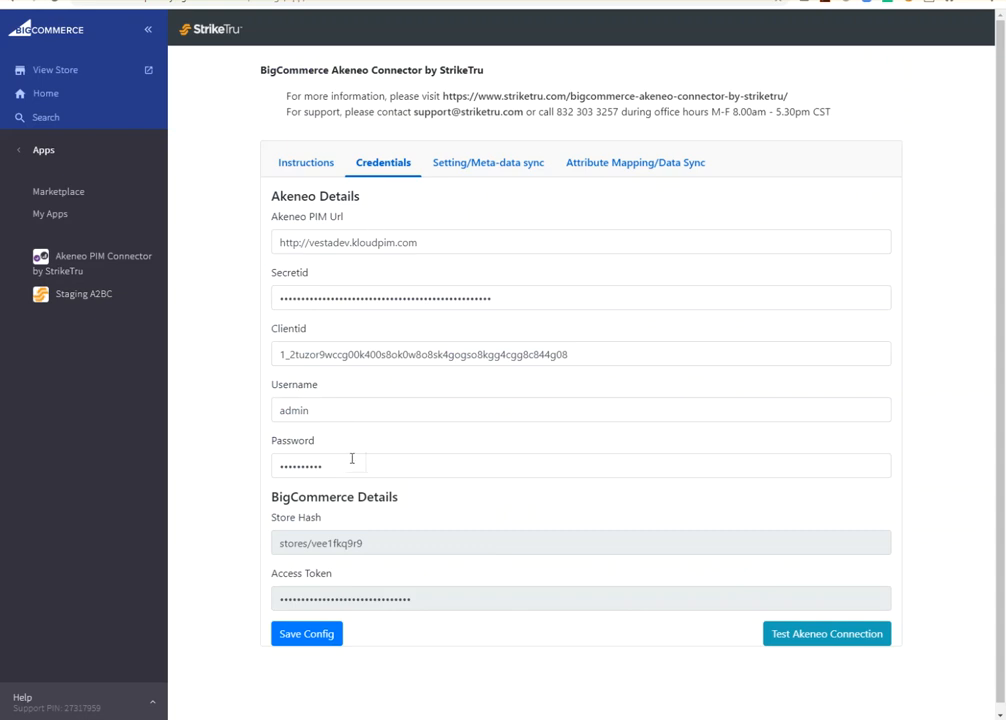
Test the Akeneo connection with the saved PIM credentials on the Credentials tab
click(826, 633)
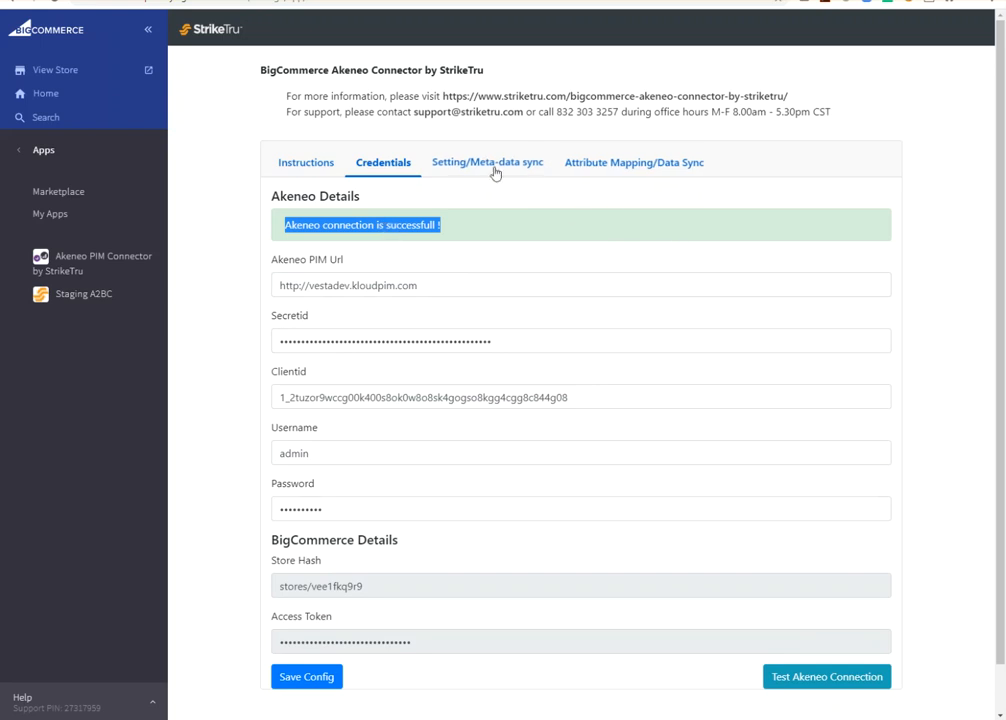
Save the sync config with products updated in the last 100 days, then view Attribute Mapping
click(487, 162)
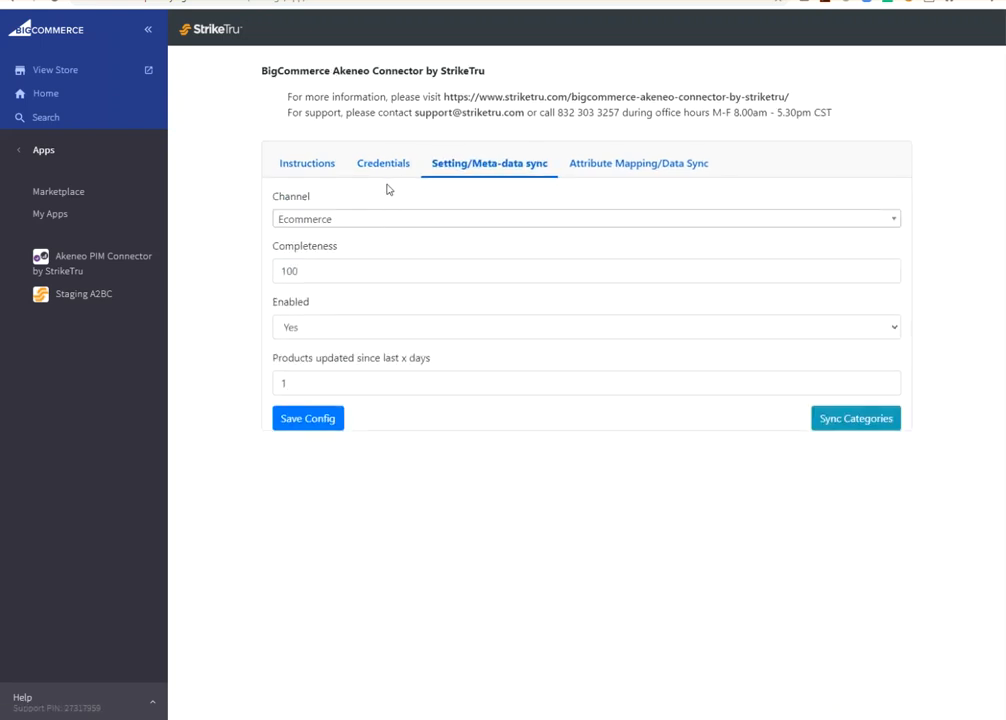
mouse_move(356, 219)
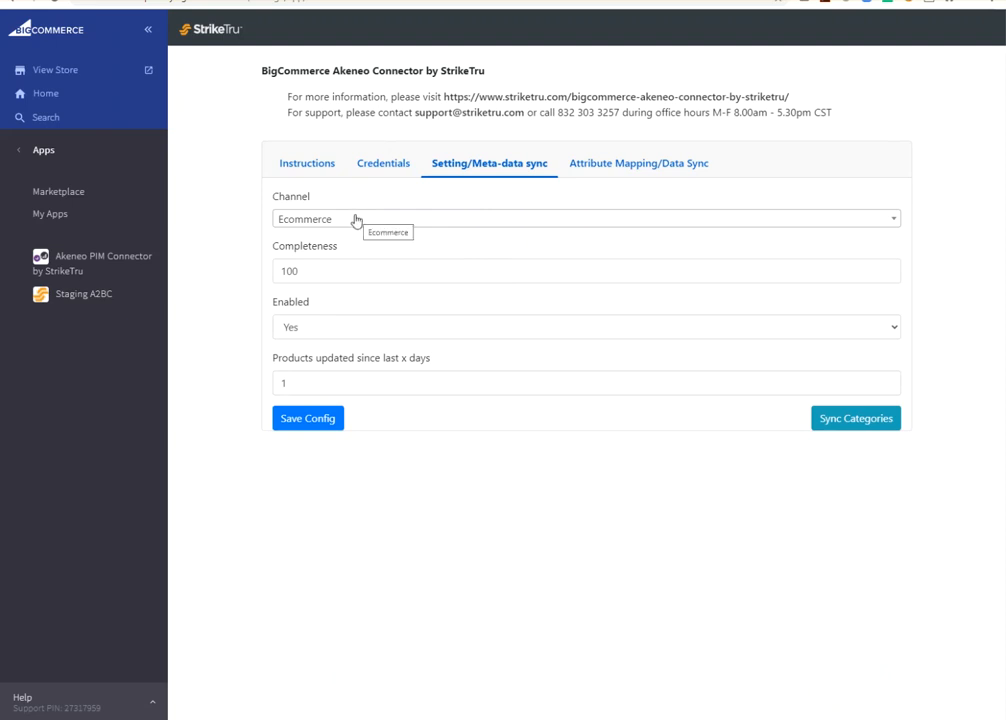
mouse_move(348, 224)
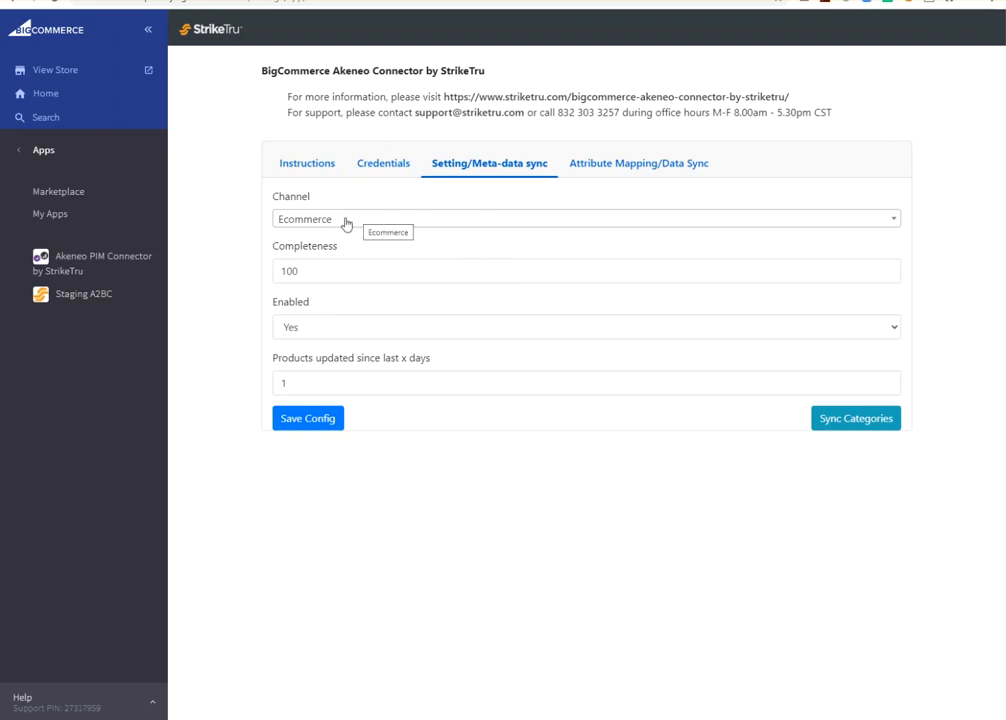
mouse_move(323, 340)
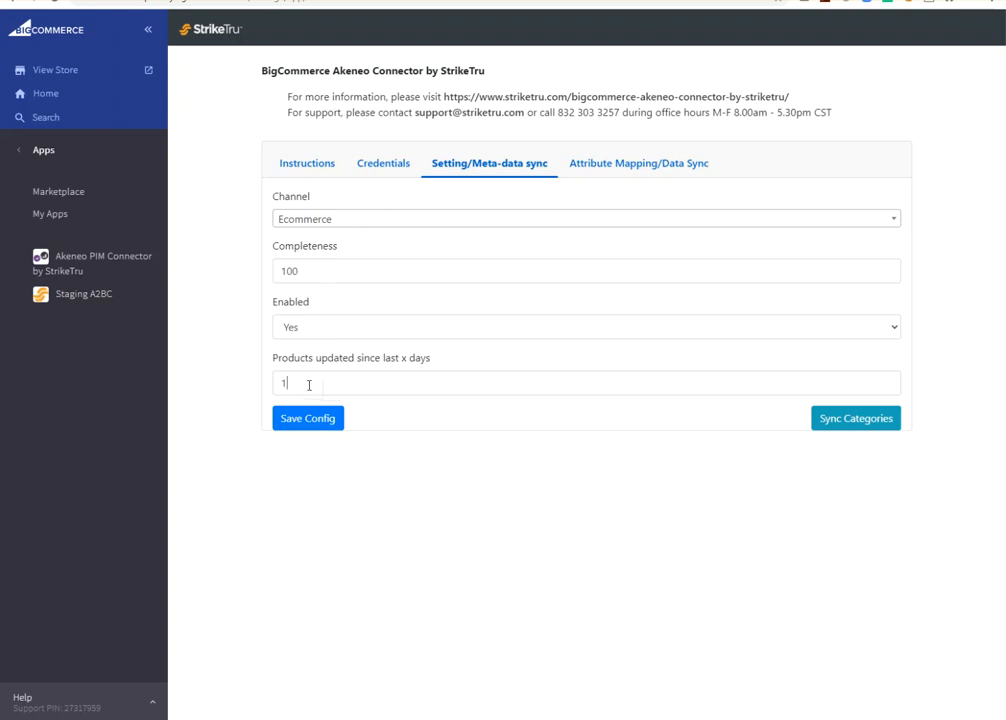
text(00)
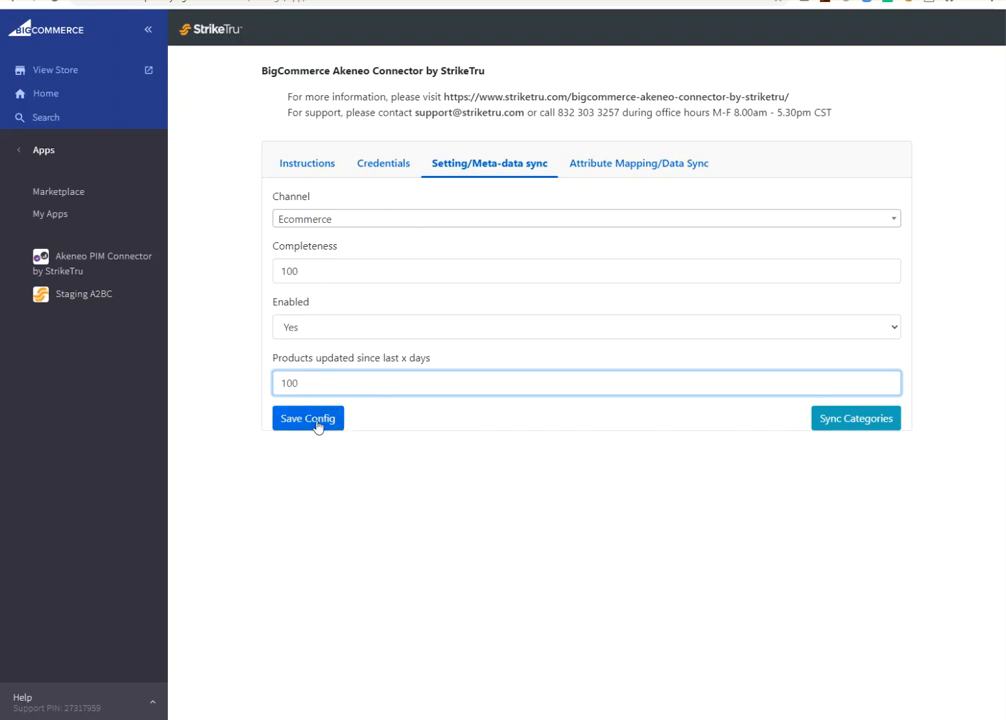
click(307, 418)
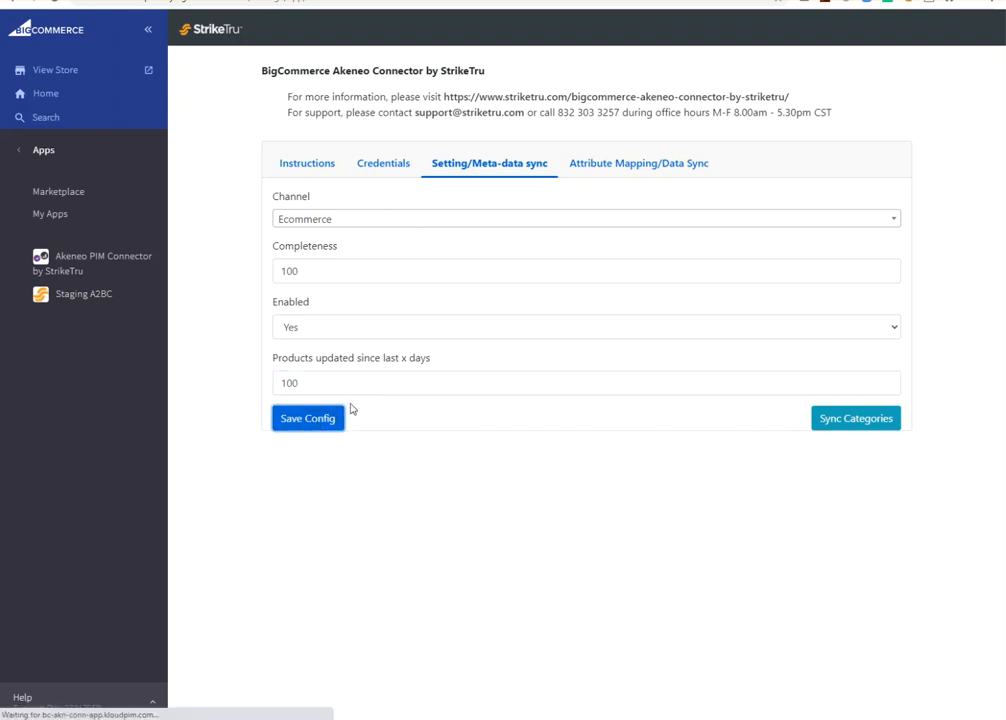
click(307, 418)
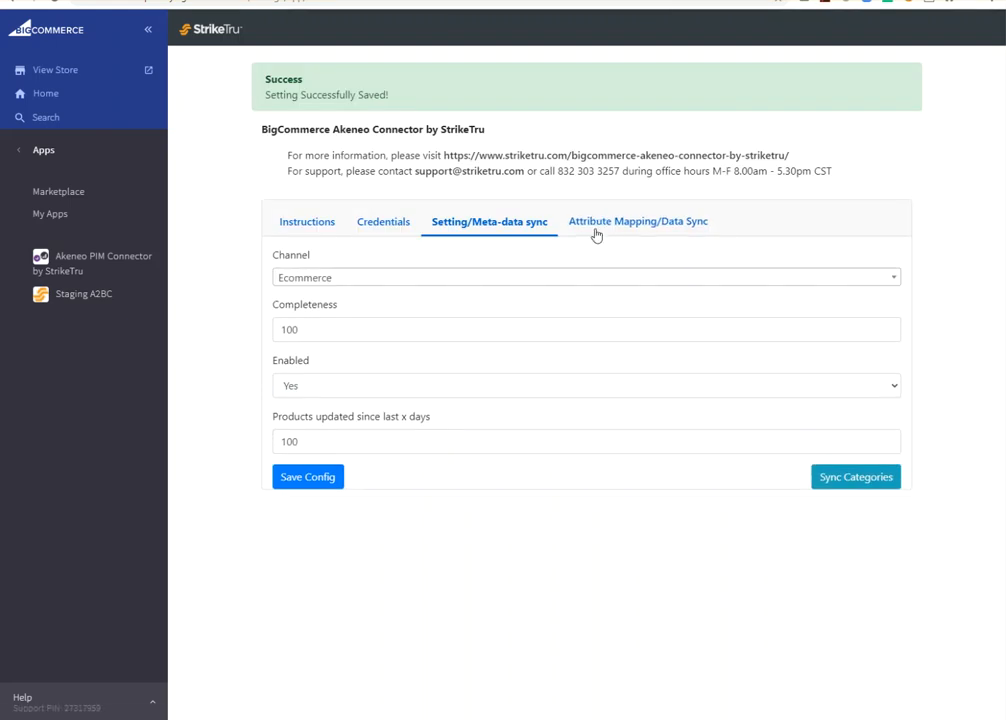
click(637, 221)
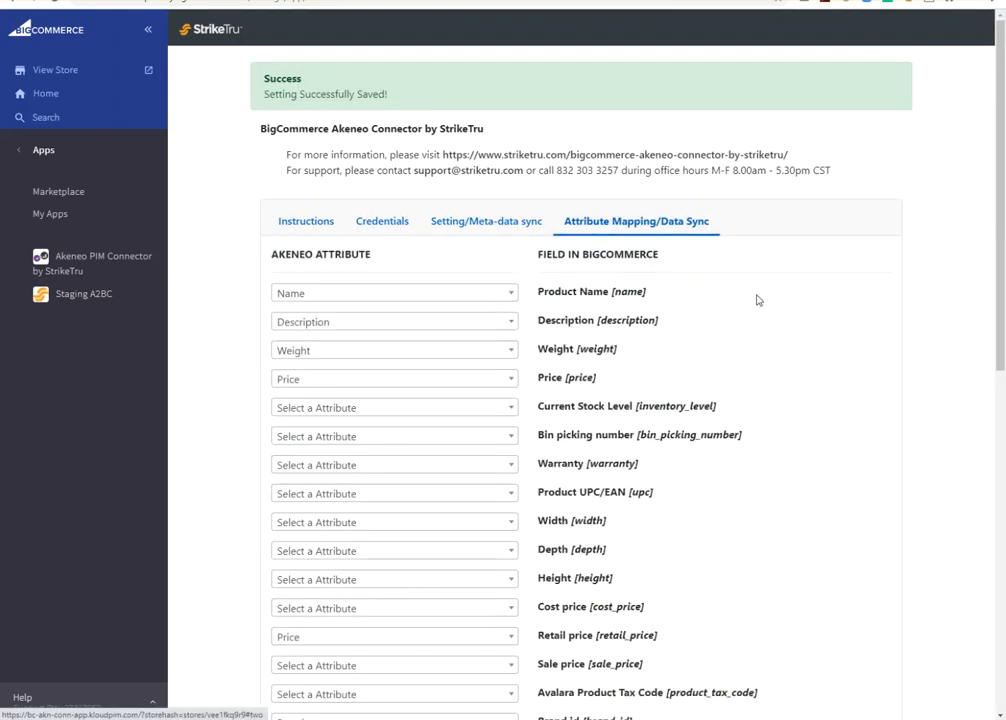
scroll(down, 3)
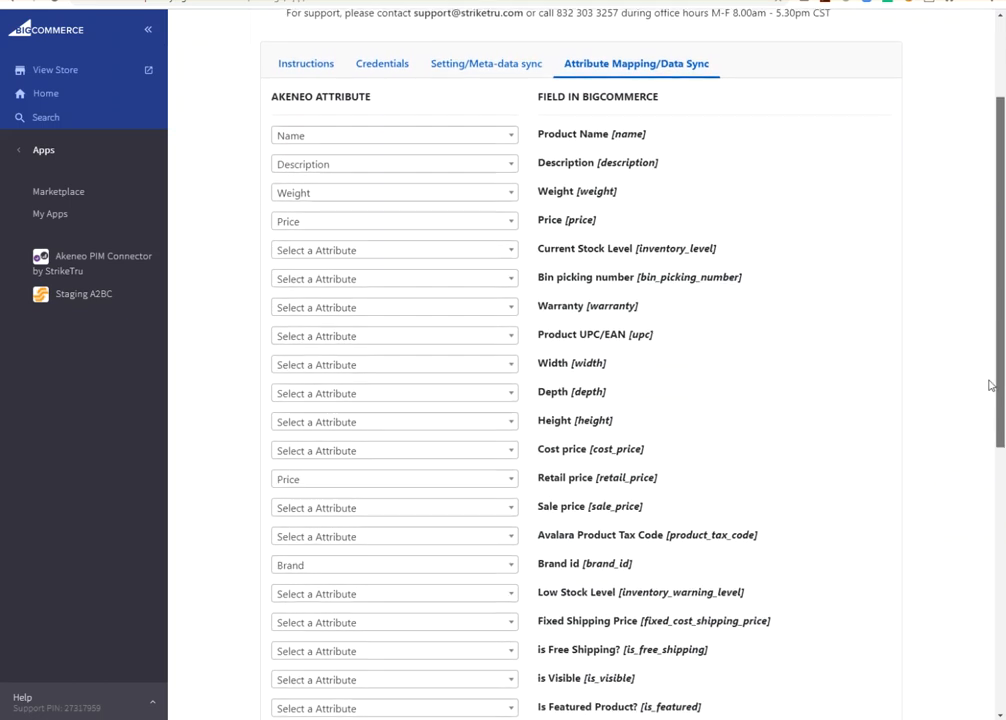
double_click(291, 95)
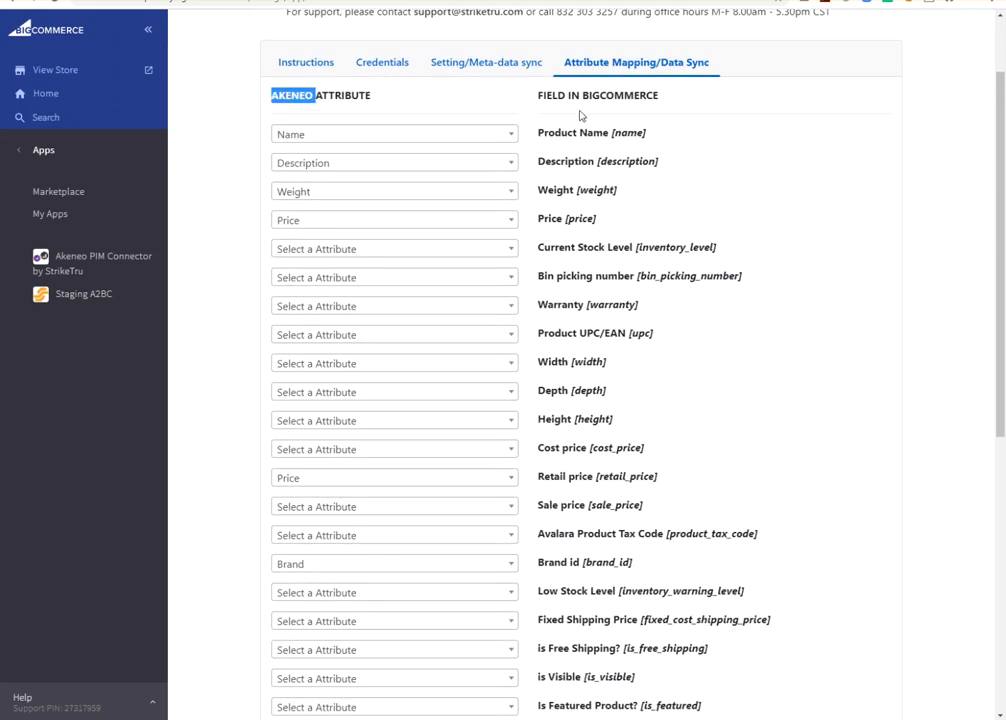
scroll(down, 3)
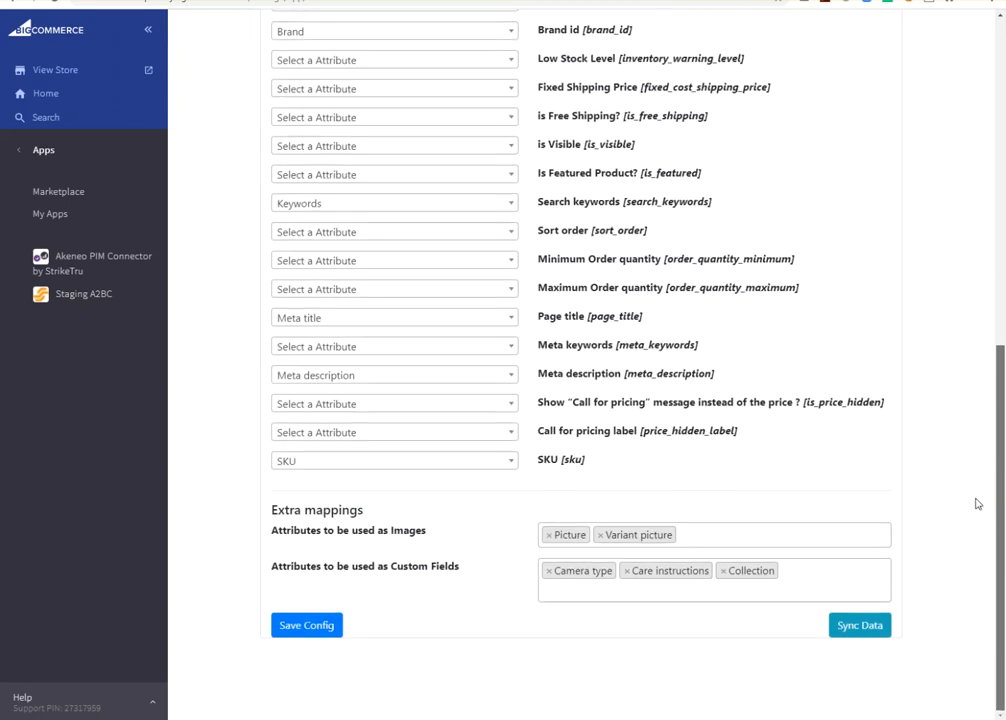
mouse_move(470, 531)
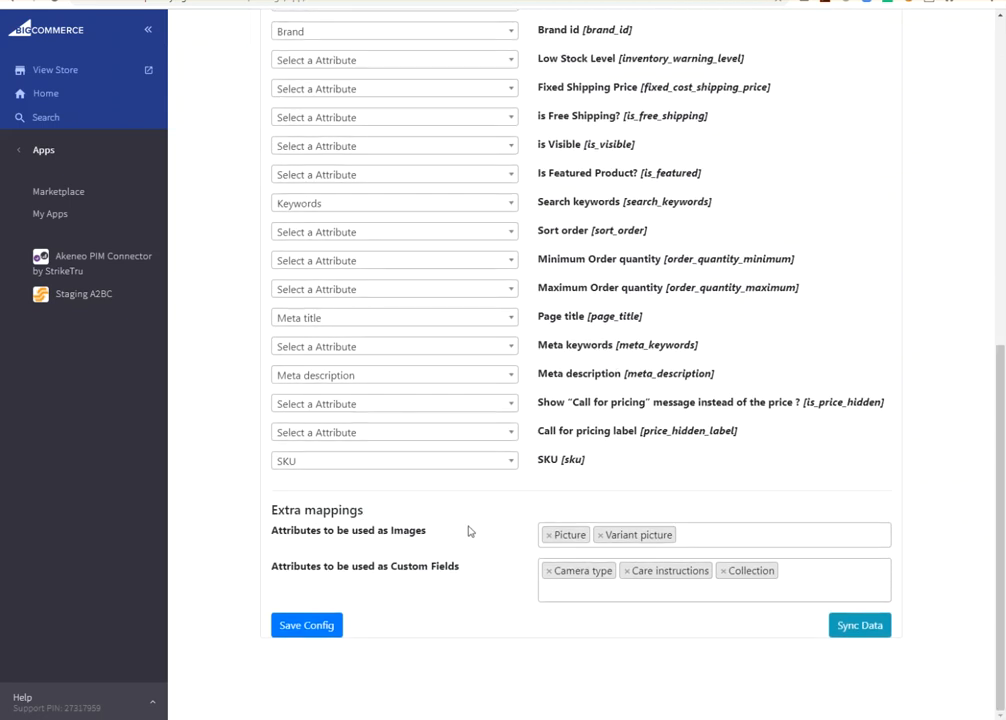
mouse_move(566, 534)
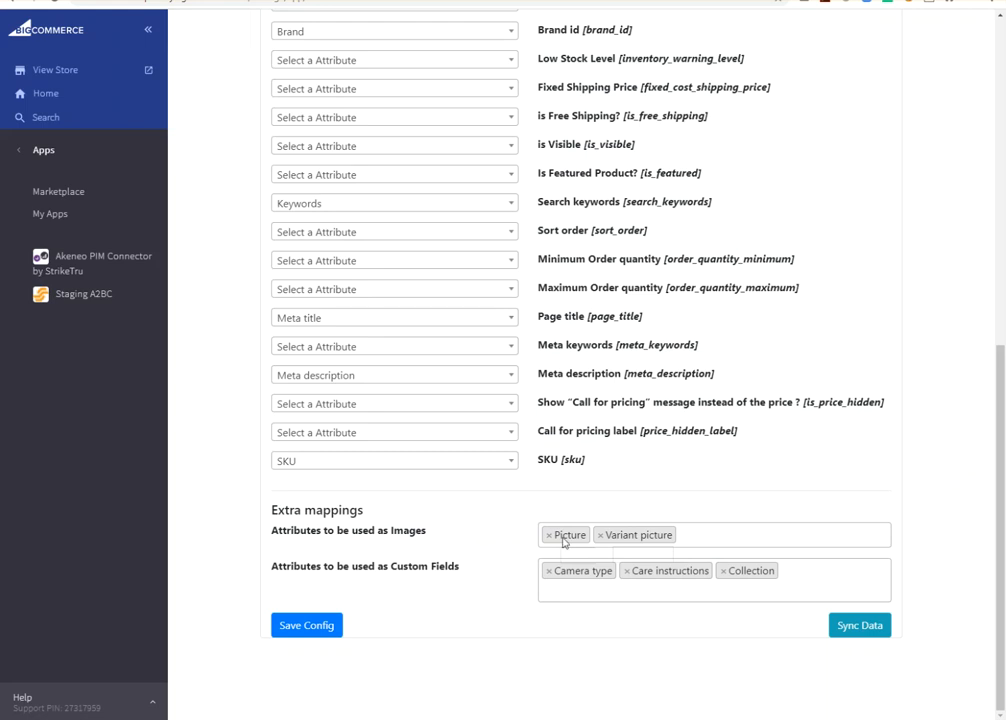
mouse_move(510, 574)
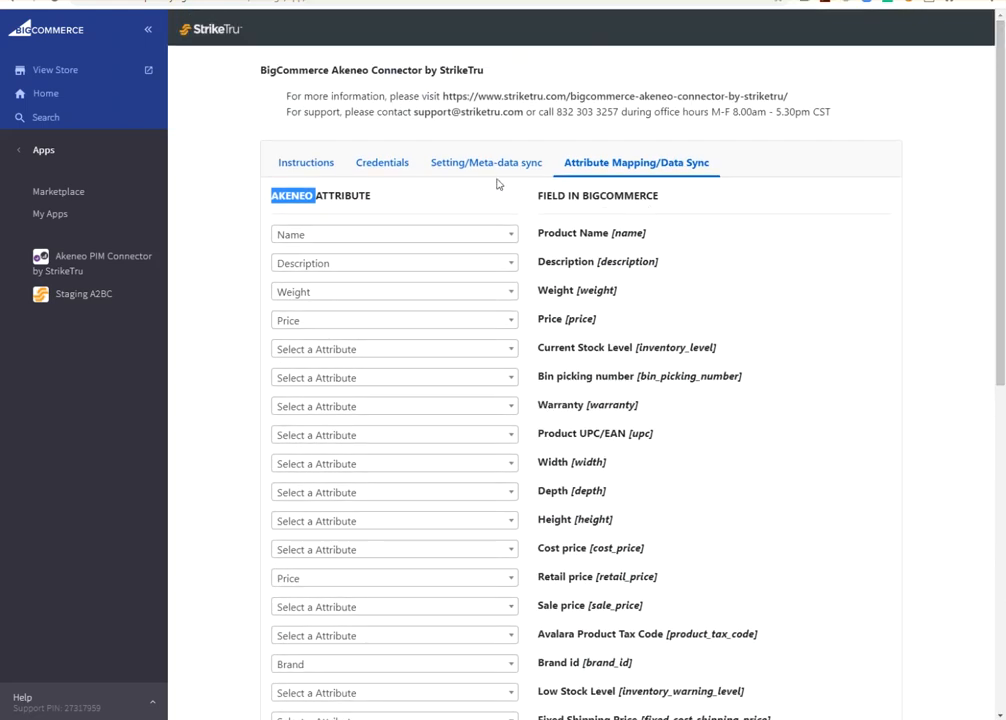
Confirm the store's Product Categories list is empty and return to the connector's sync settings
click(486, 163)
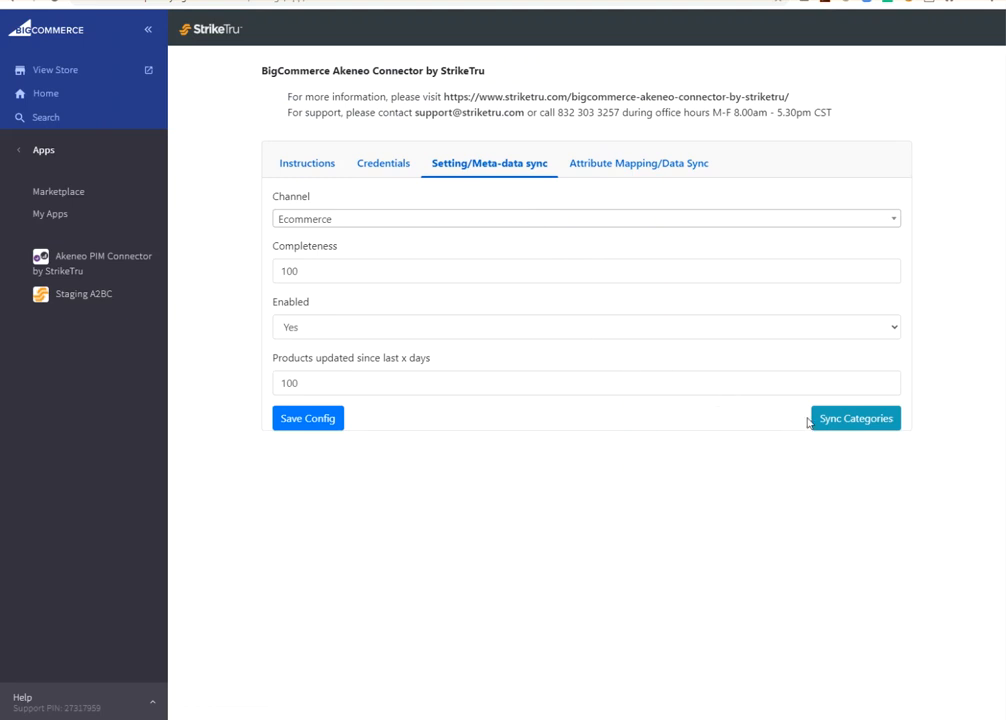
mouse_move(756, 415)
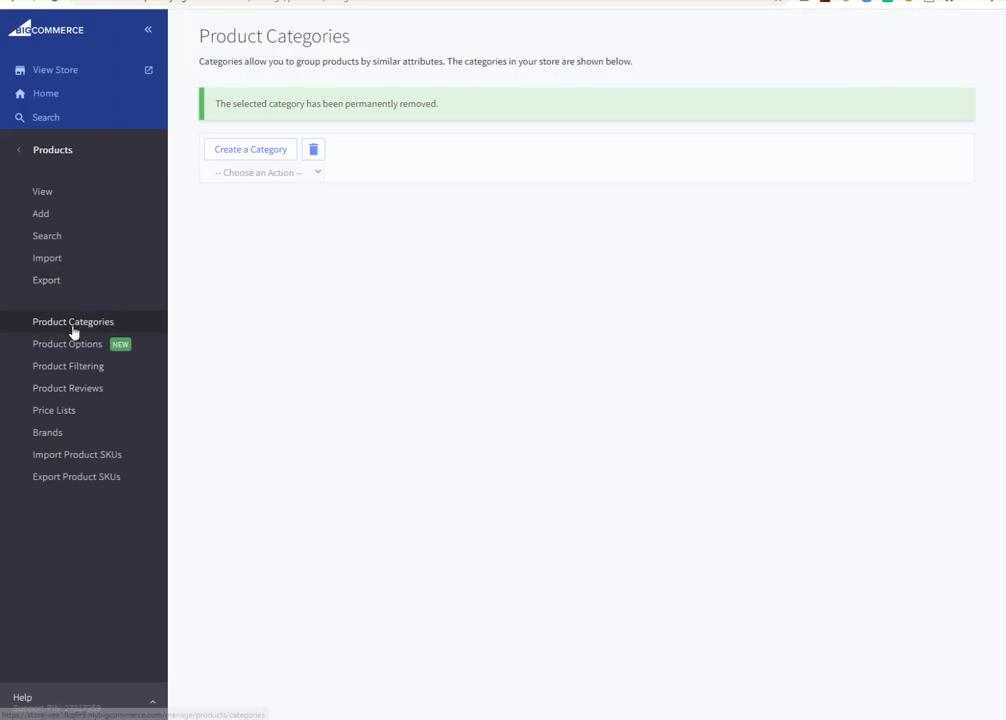
mouse_move(371, 283)
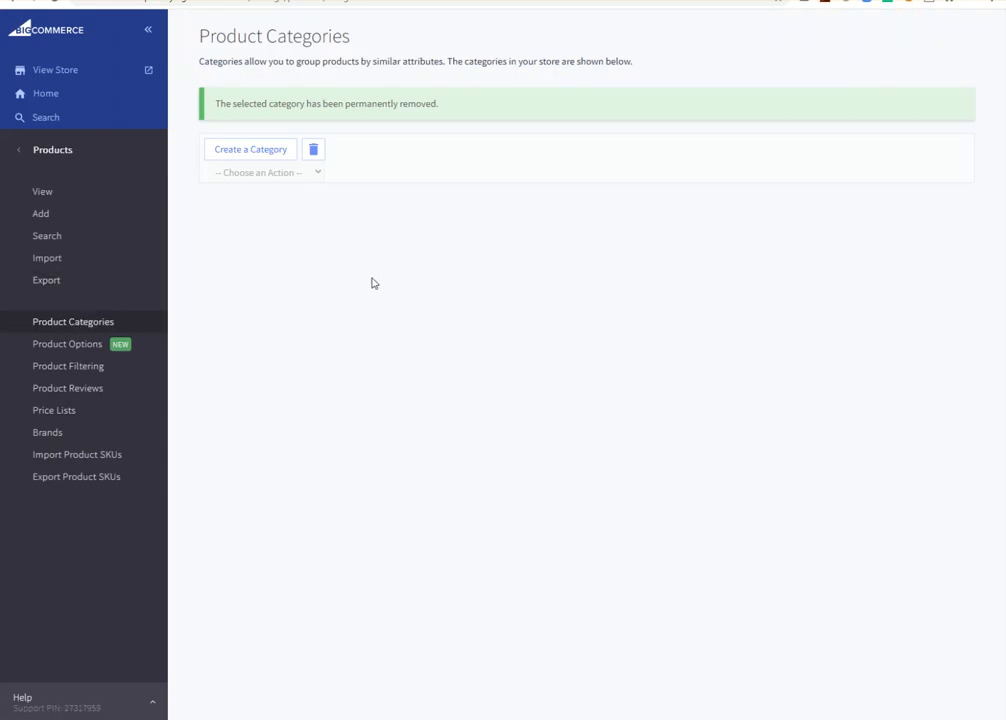
mouse_move(42, 191)
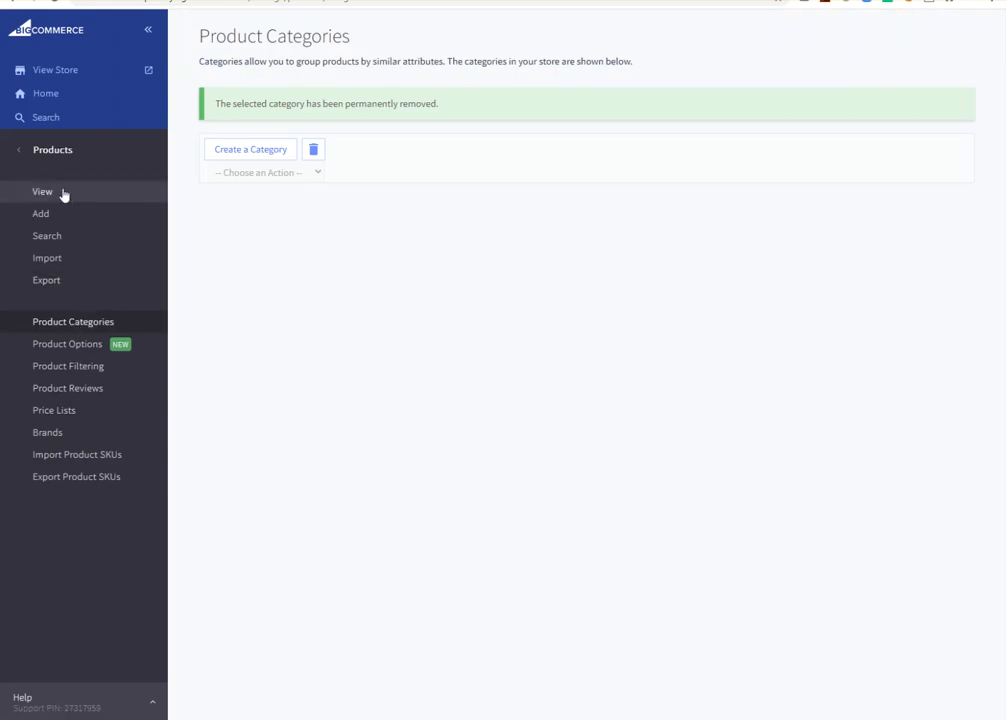
click(42, 191)
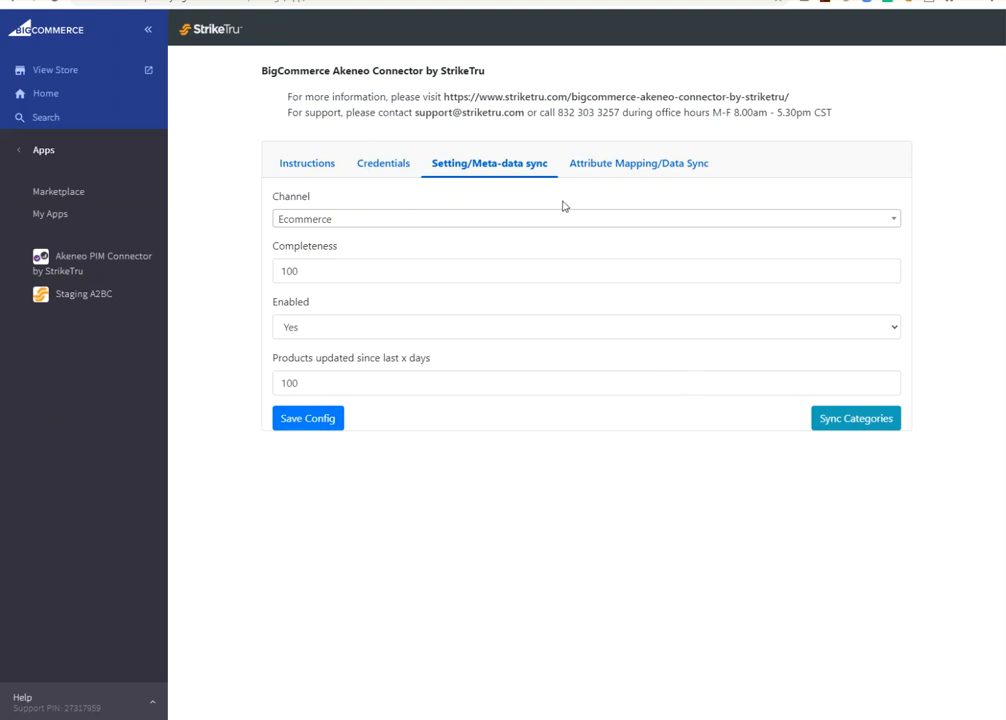
Start syncing categories from Akeneo into the store
click(855, 418)
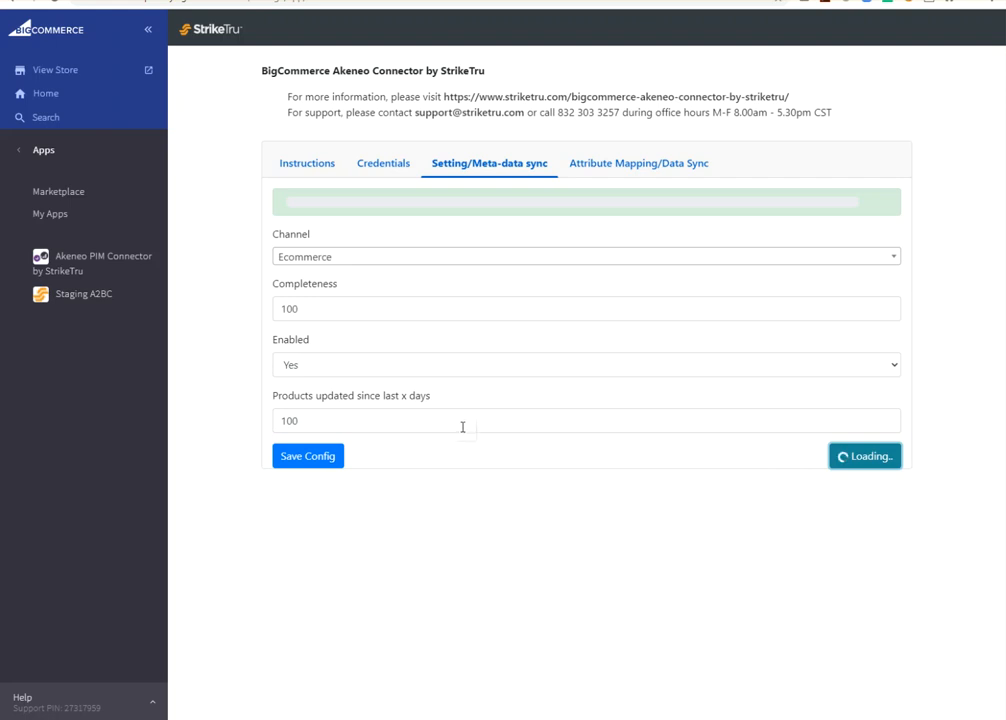
mouse_move(463, 374)
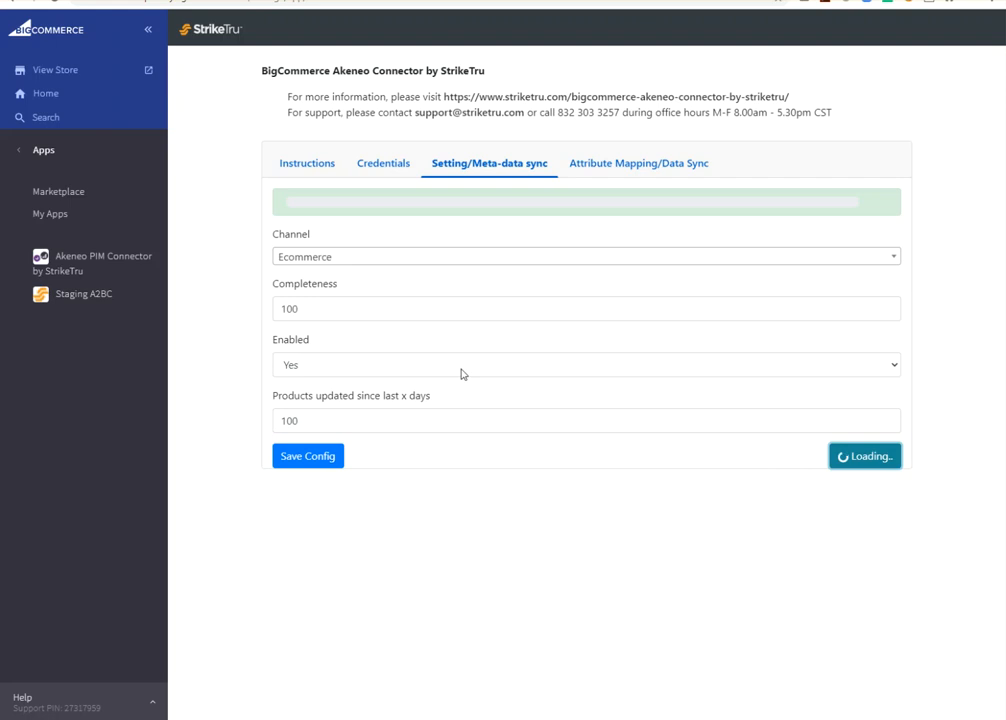
mouse_move(290, 196)
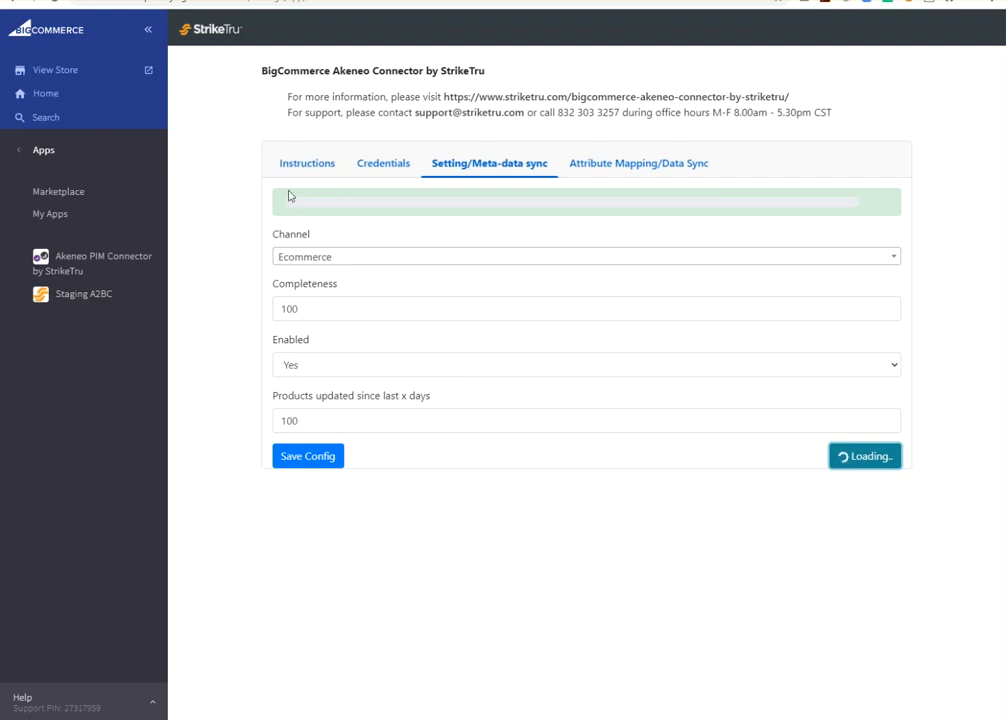
mouse_move(387, 213)
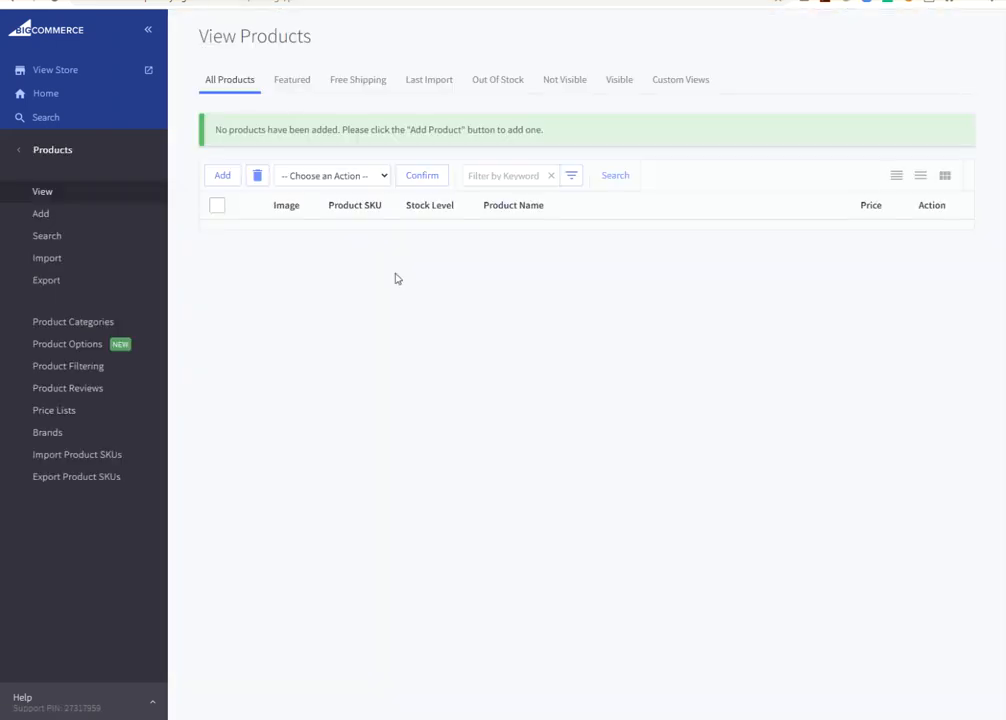
Verify categories Master catalog, Print, Sales catalog and Suppliers, then return to the connector
click(73, 321)
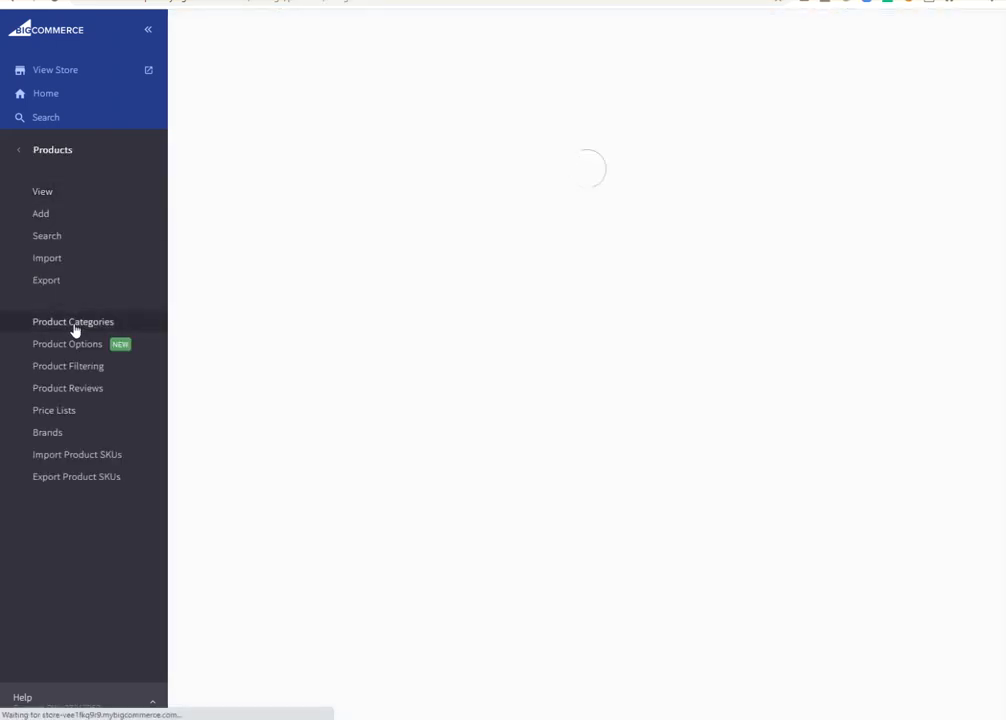
click(73, 321)
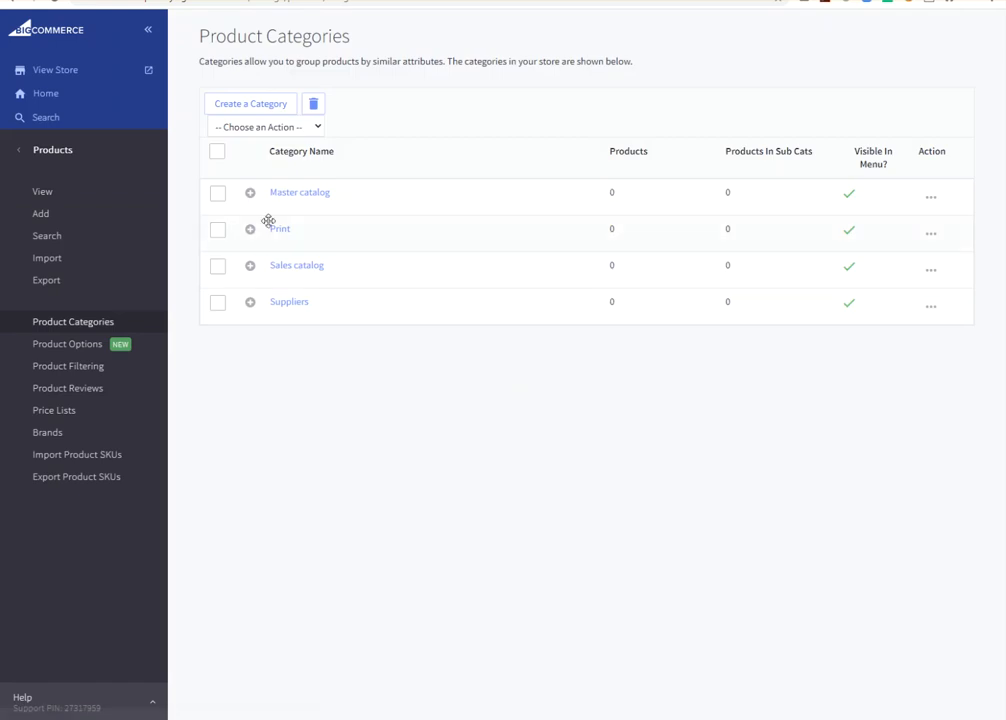
click(250, 192)
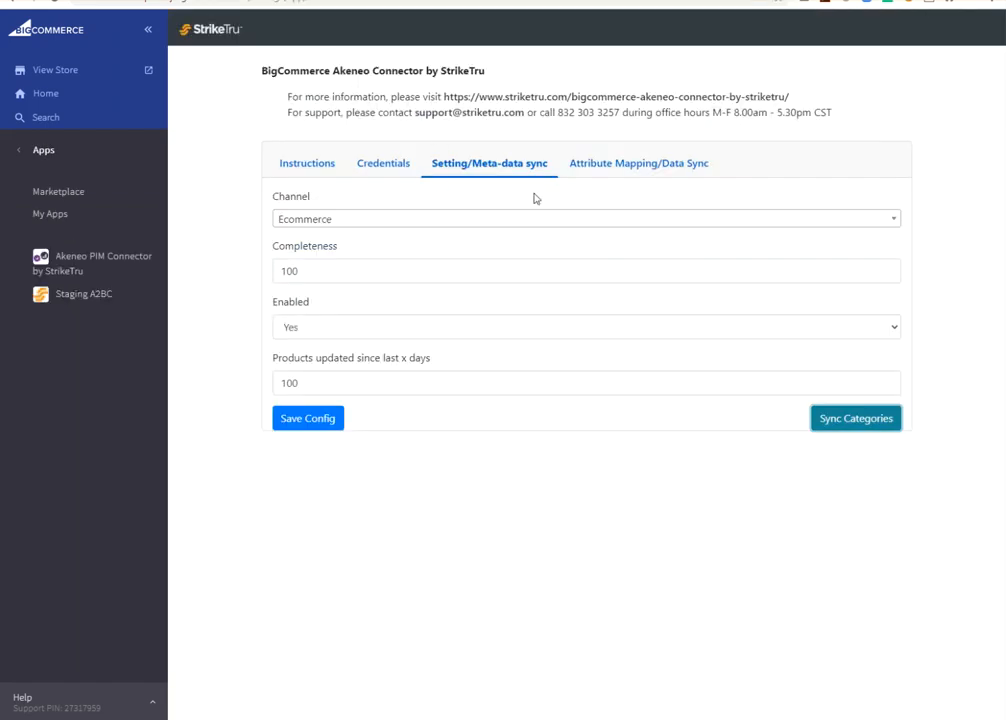
Run Sync Data from the bottom of the Attribute Mapping/Data Sync tab
click(638, 162)
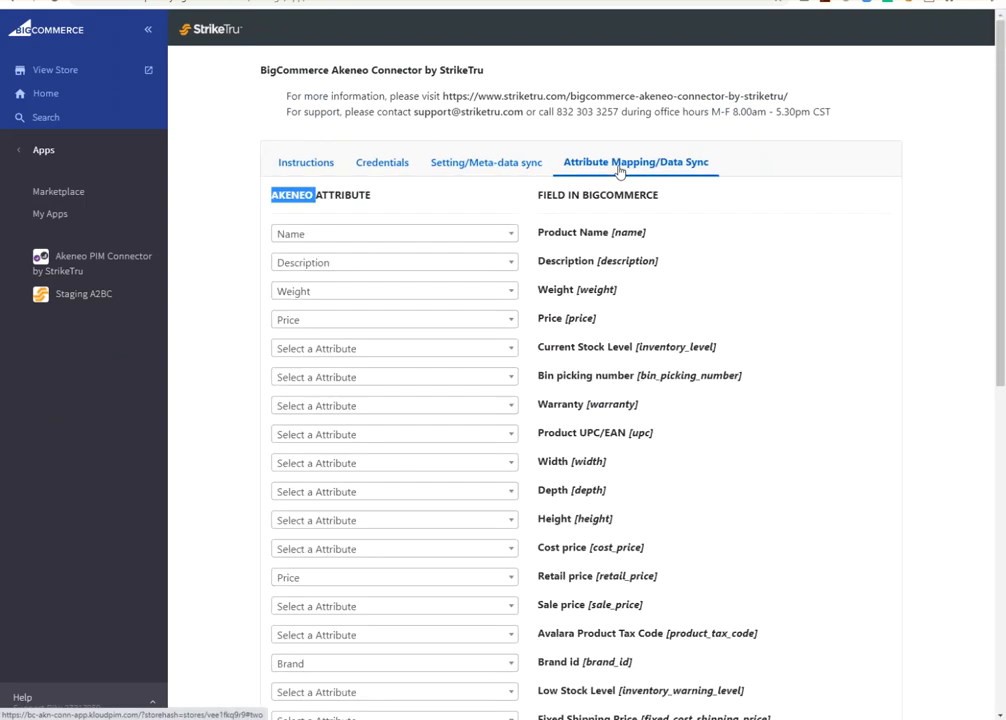
scroll(down, 3)
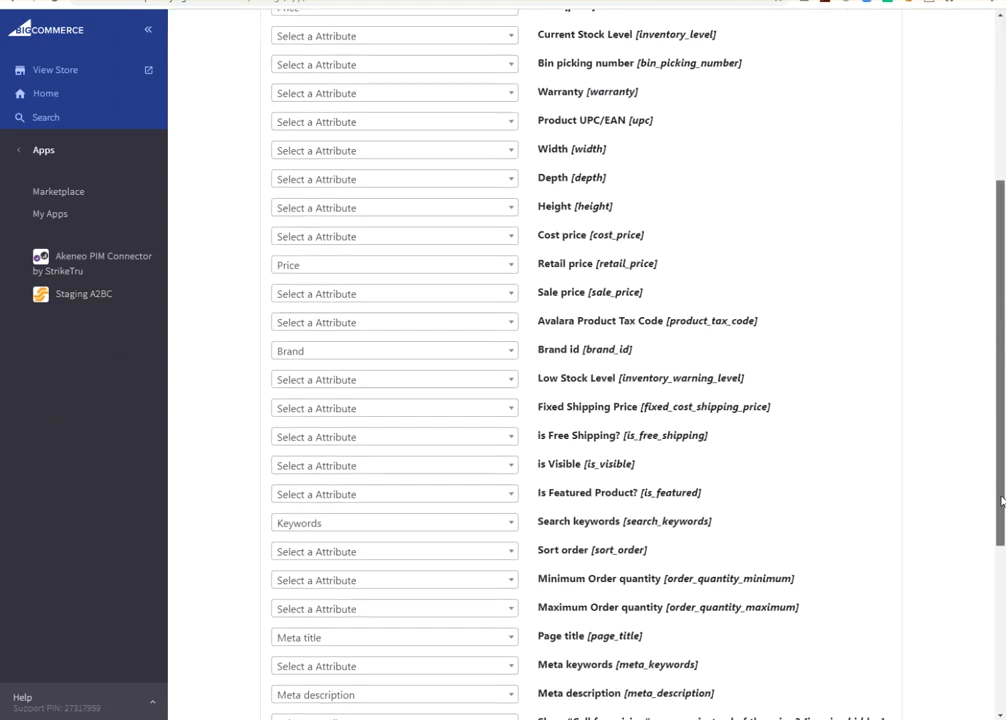
scroll(down, 3)
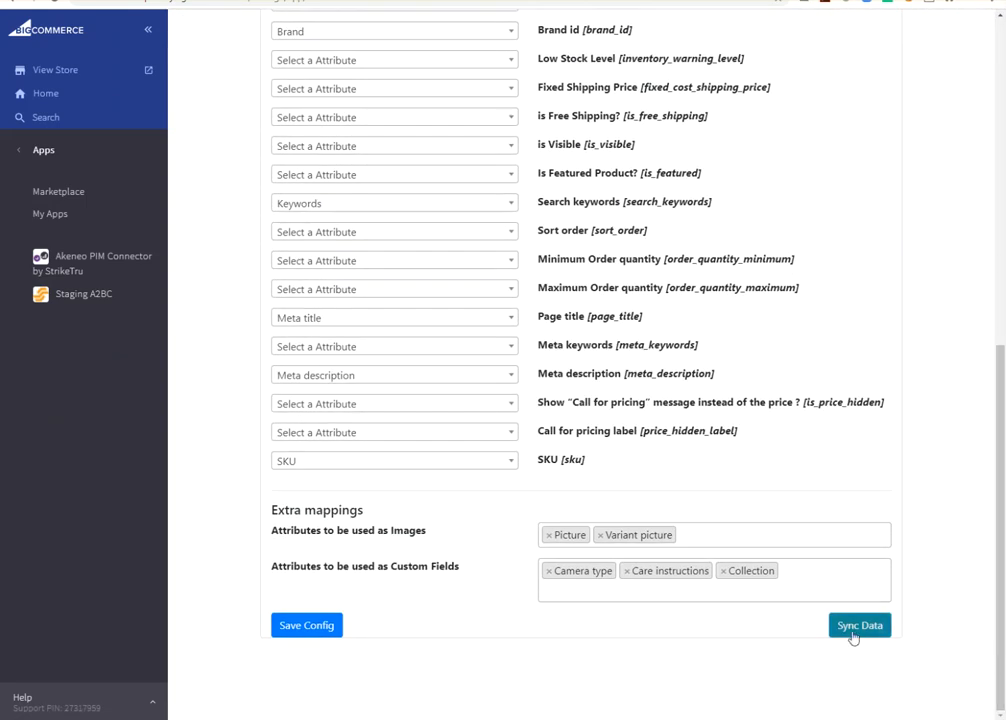
click(859, 625)
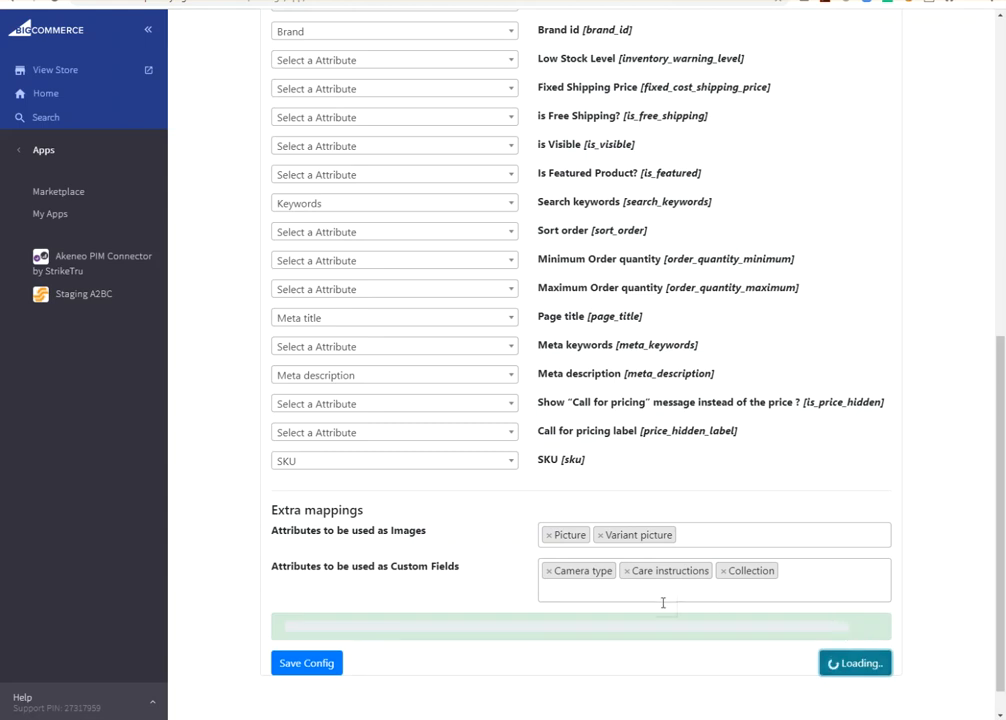
mouse_move(538, 677)
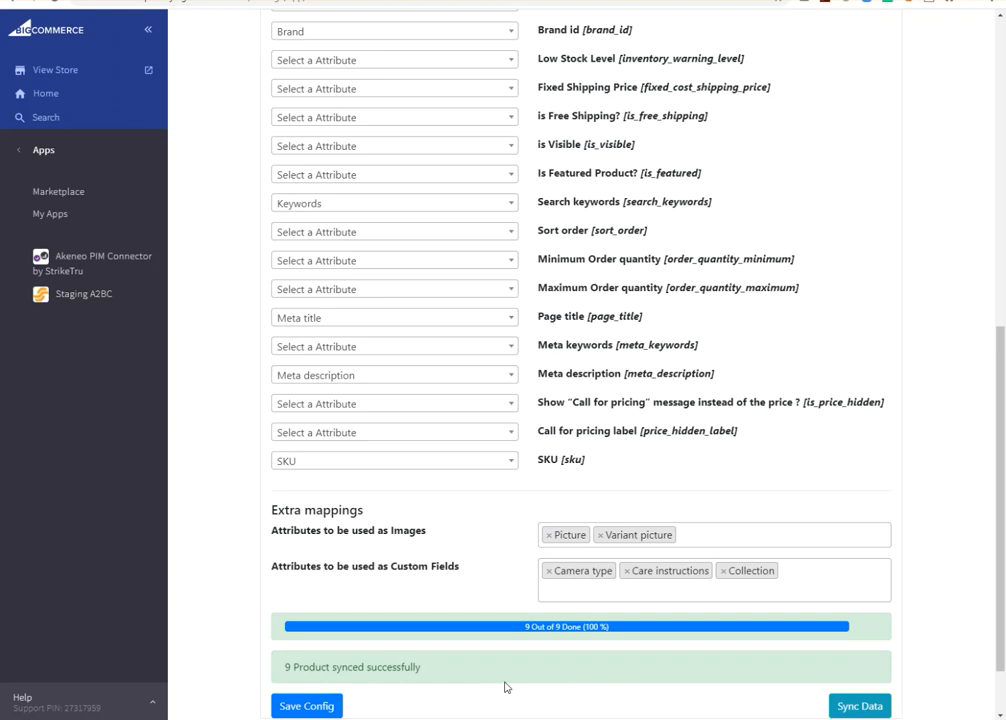
mouse_move(519, 671)
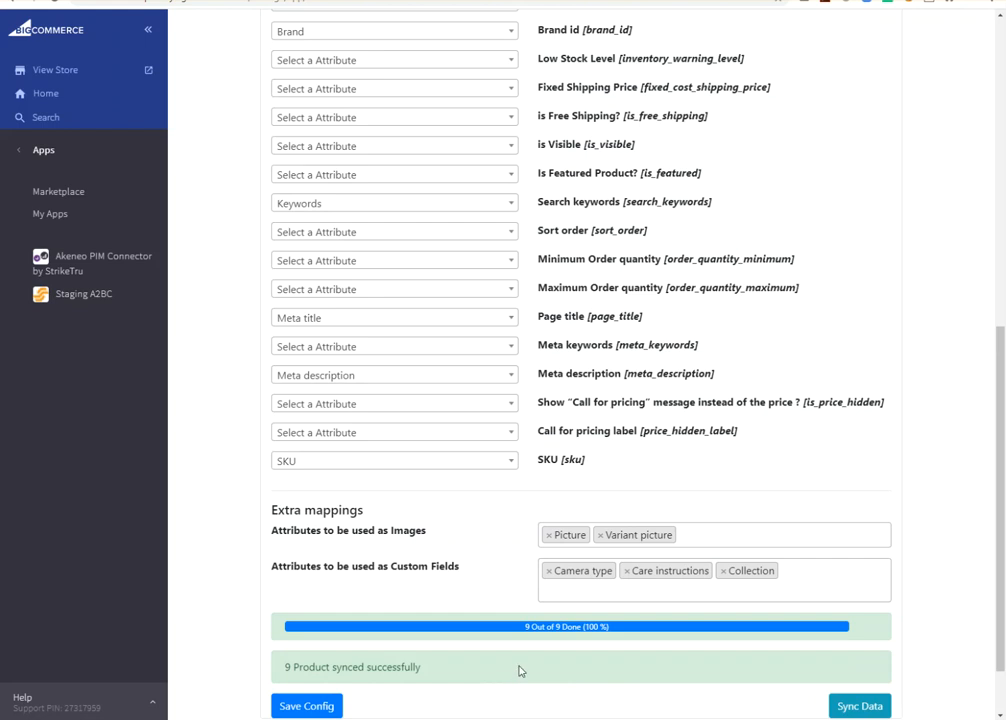
mouse_move(429, 28)
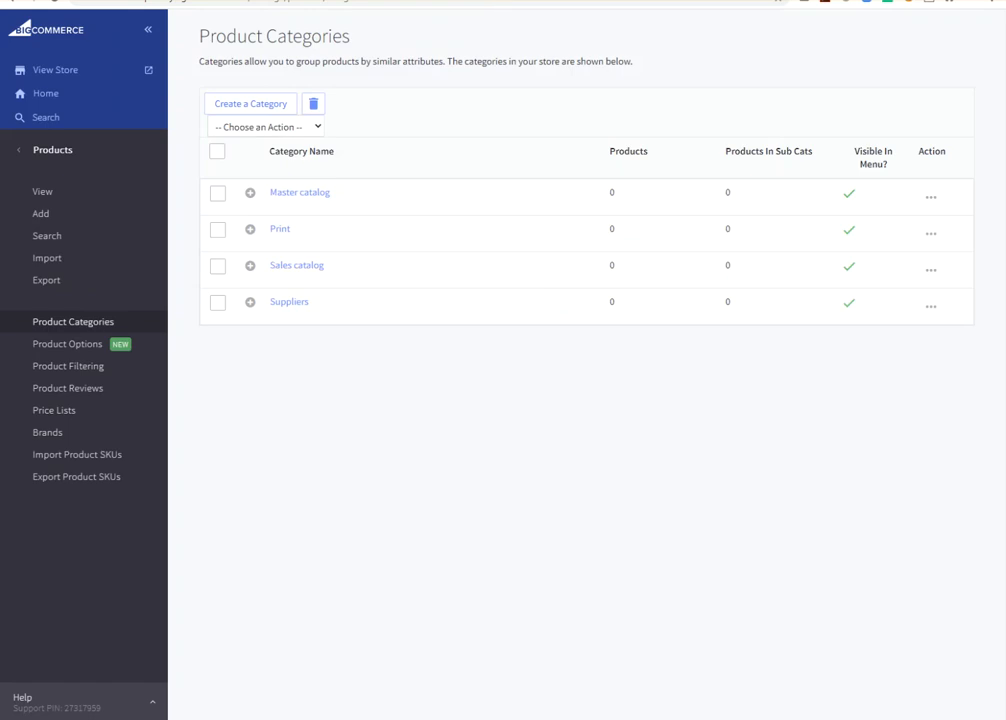
mouse_move(52, 177)
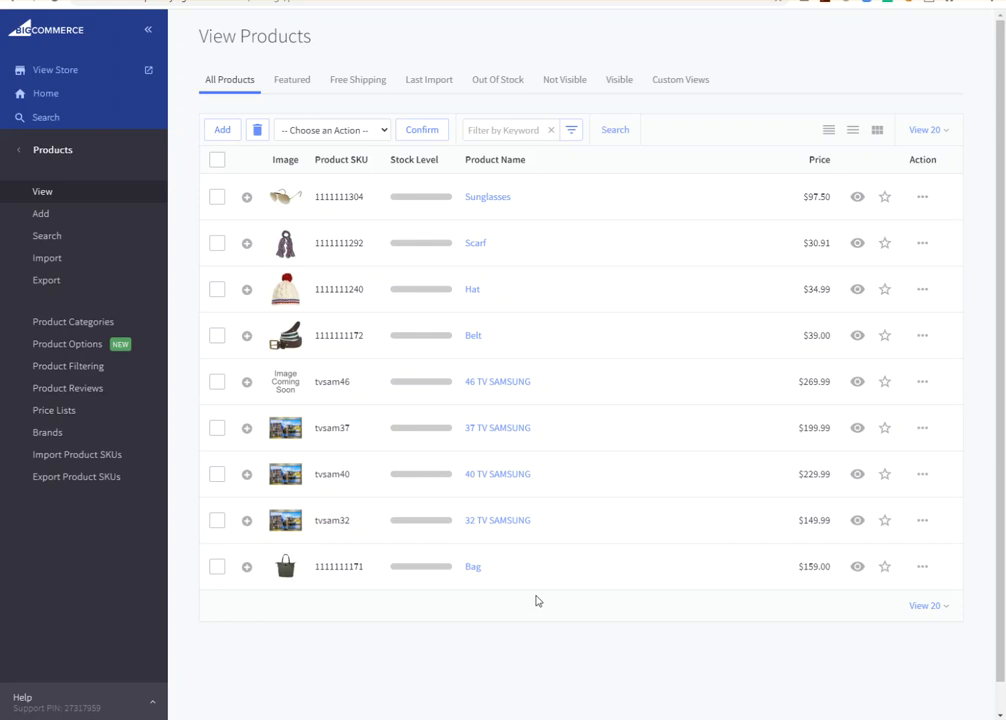
mouse_move(625, 516)
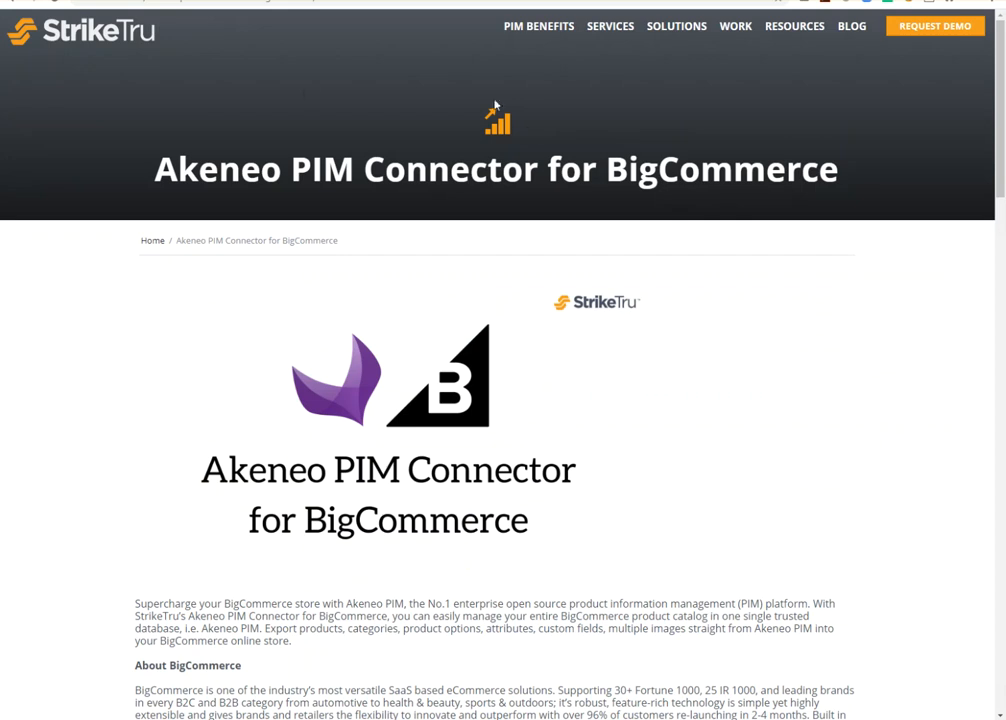
mouse_move(443, 243)
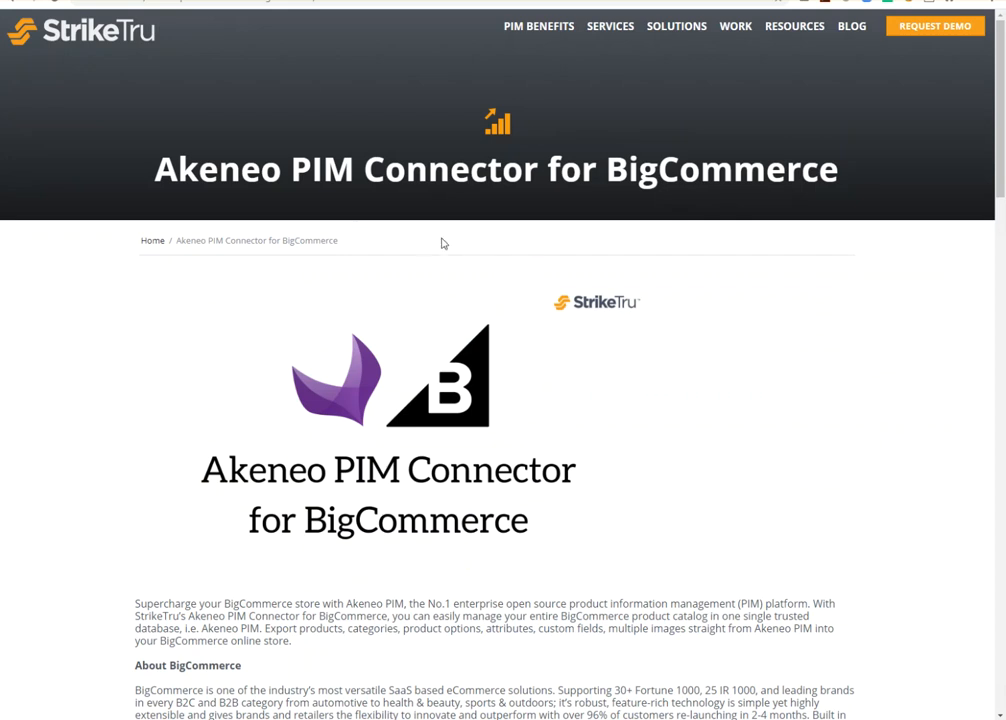
mouse_move(995, 165)
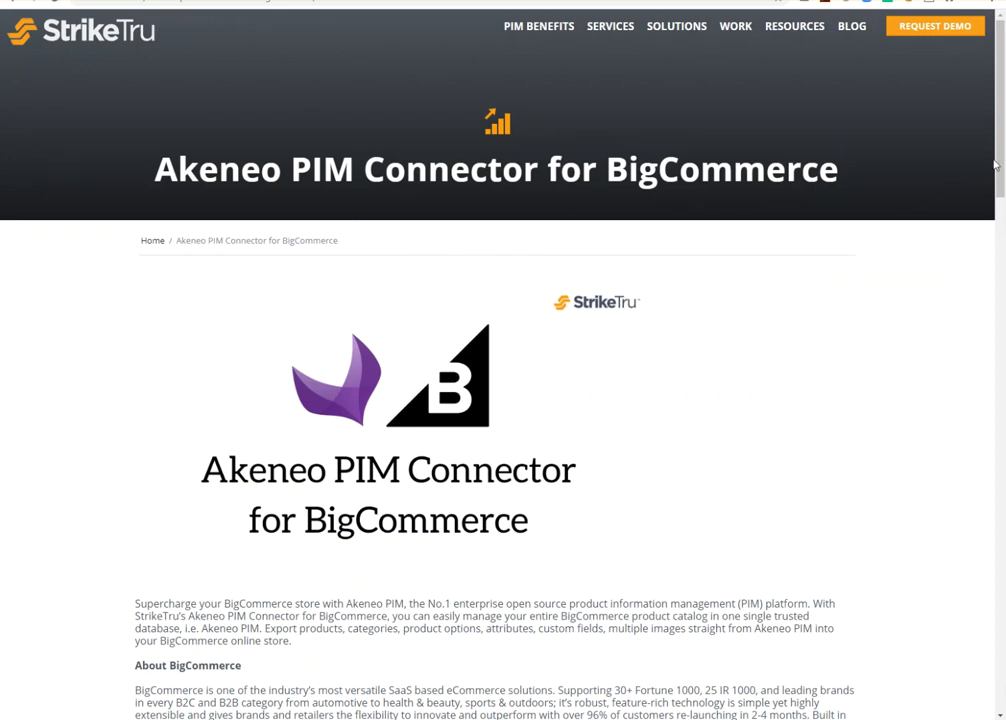
Scroll StrikeTru's Akeneo PIM Connector for BigCommerce page down to its FAQ
scroll(down, 3)
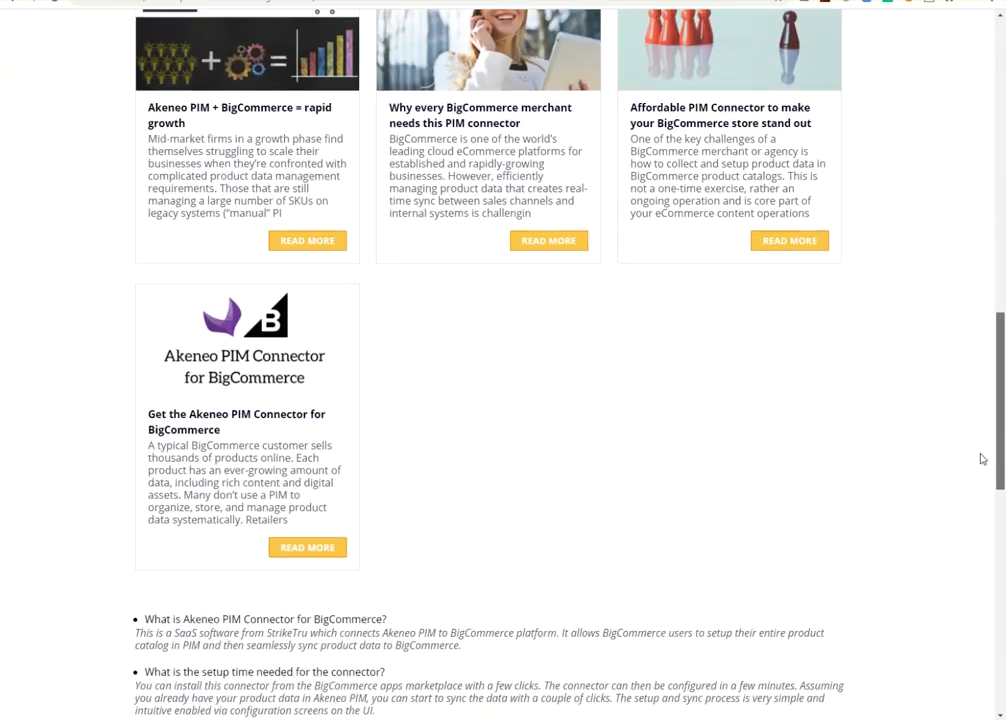
scroll(down, 3)
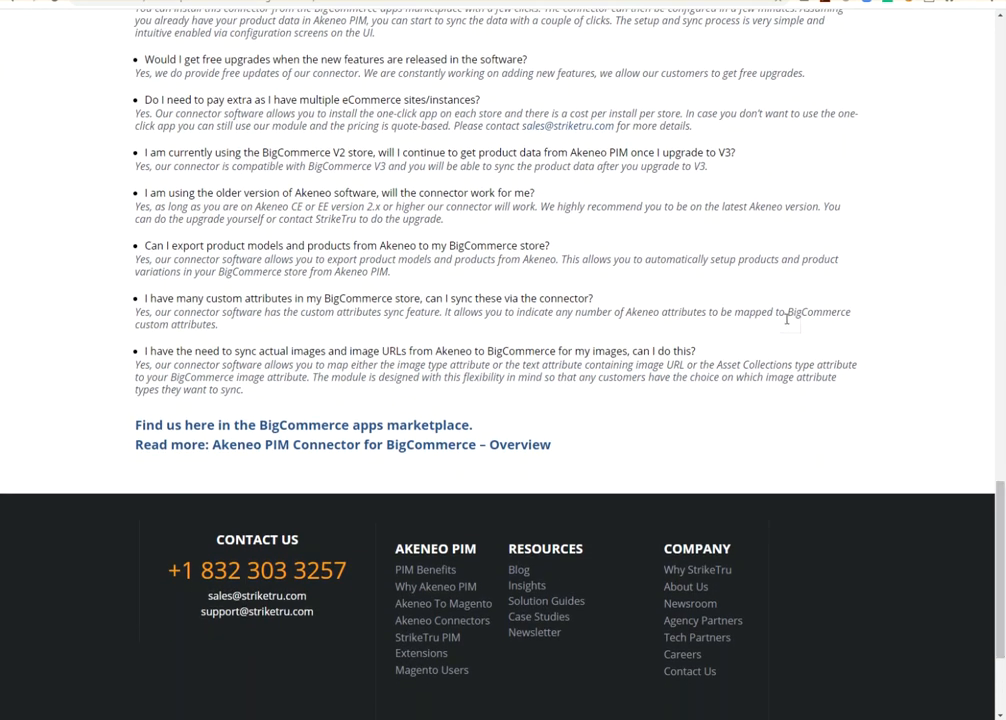
mouse_move(723, 308)
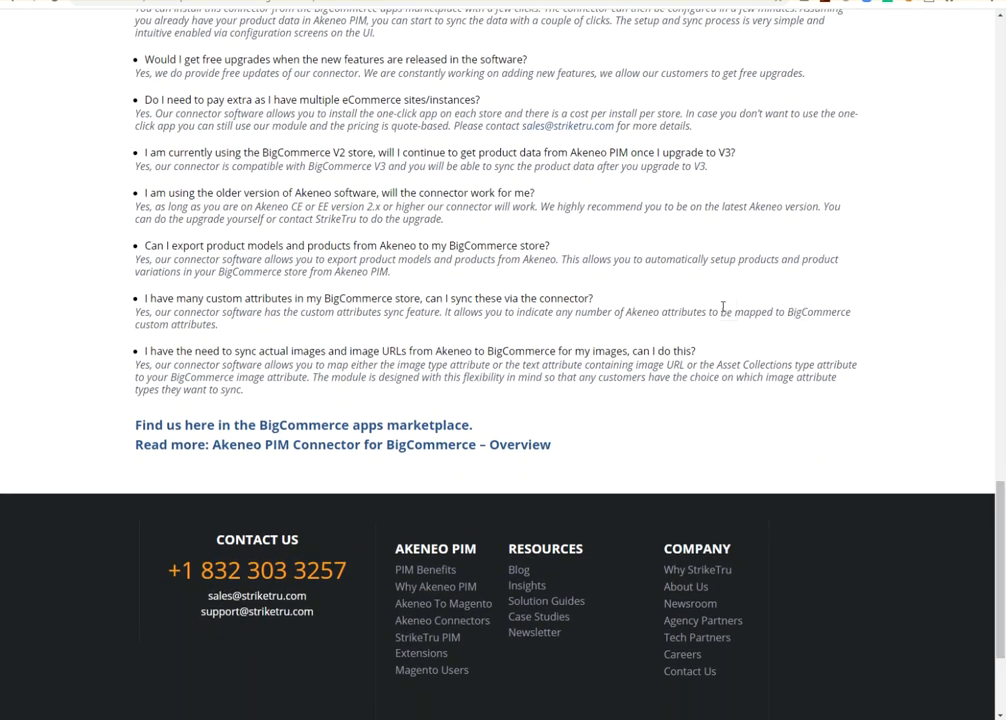